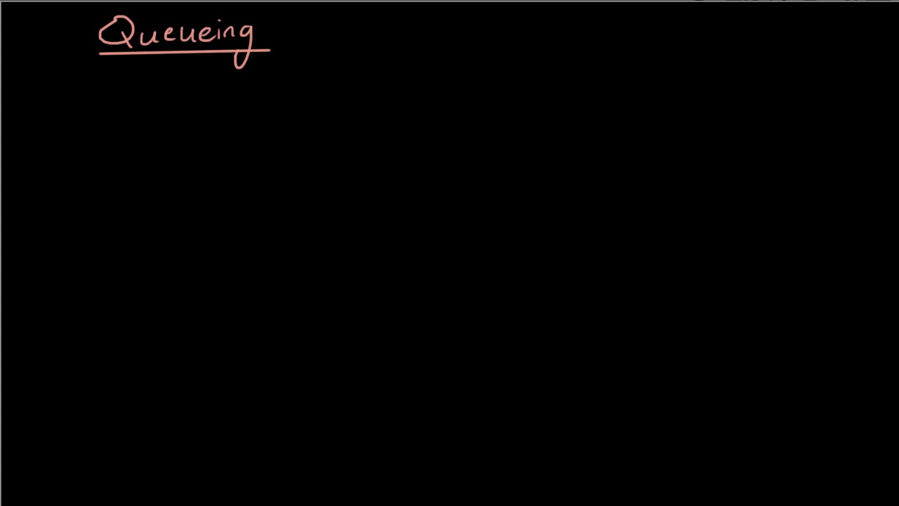
pyautogui.moveTo(117, 82)
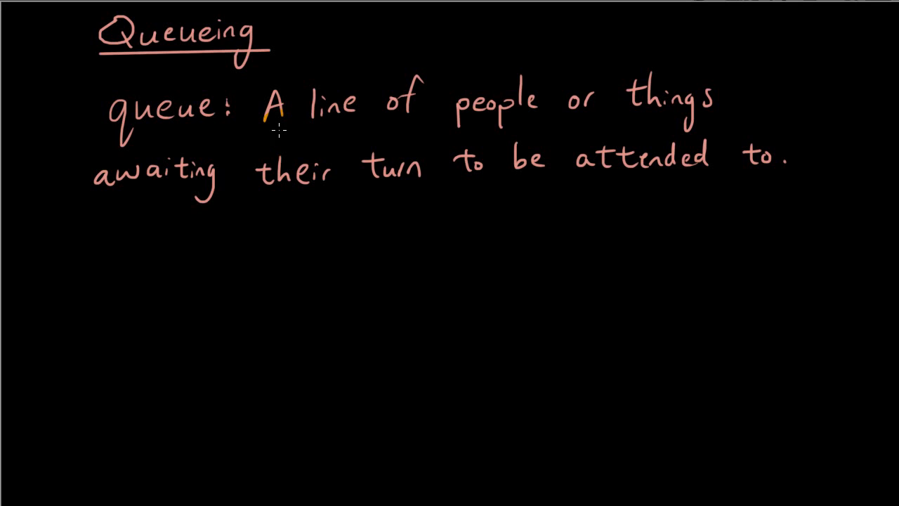
pyautogui.moveTo(340, 137)
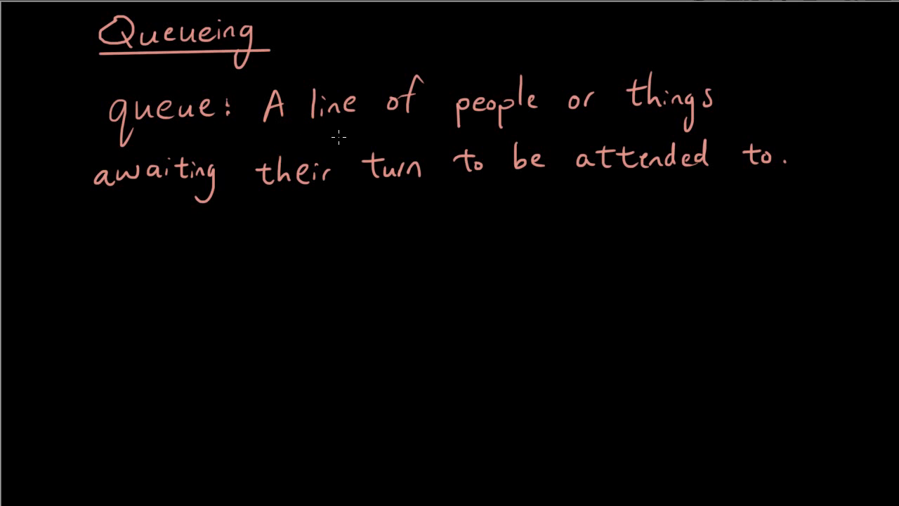
pyautogui.moveTo(657, 236)
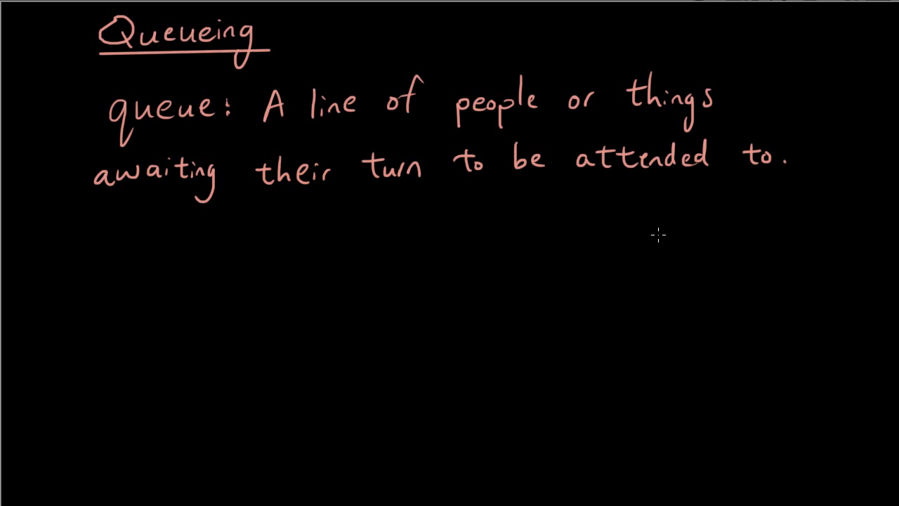
pyautogui.moveTo(587, 226)
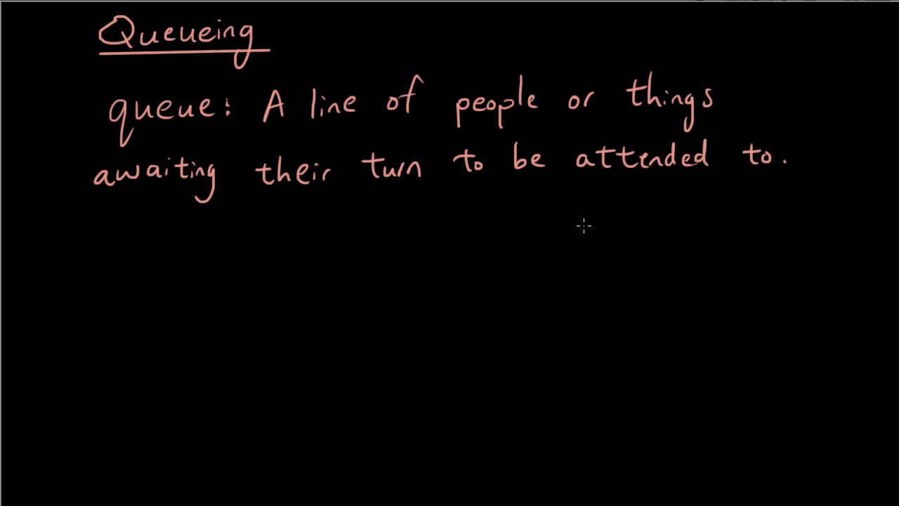
pyautogui.moveTo(580, 230)
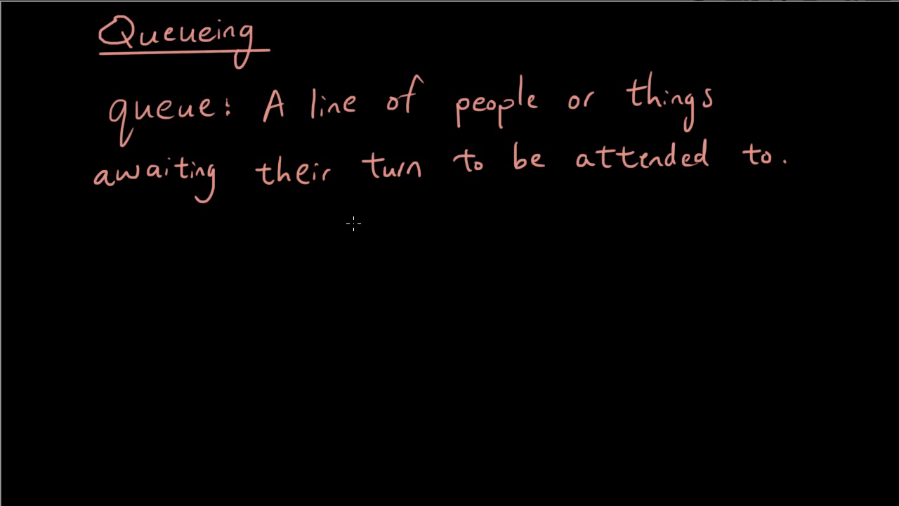
pyautogui.moveTo(396, 277)
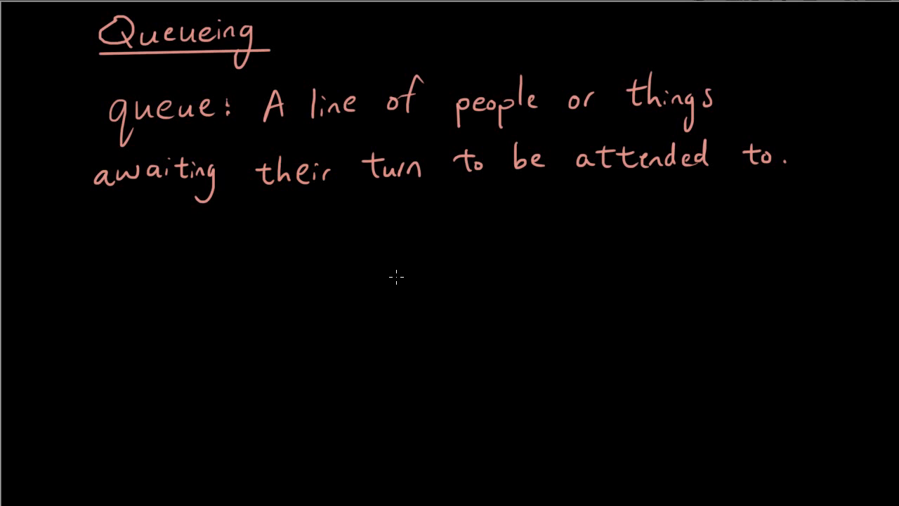
pyautogui.moveTo(372, 284)
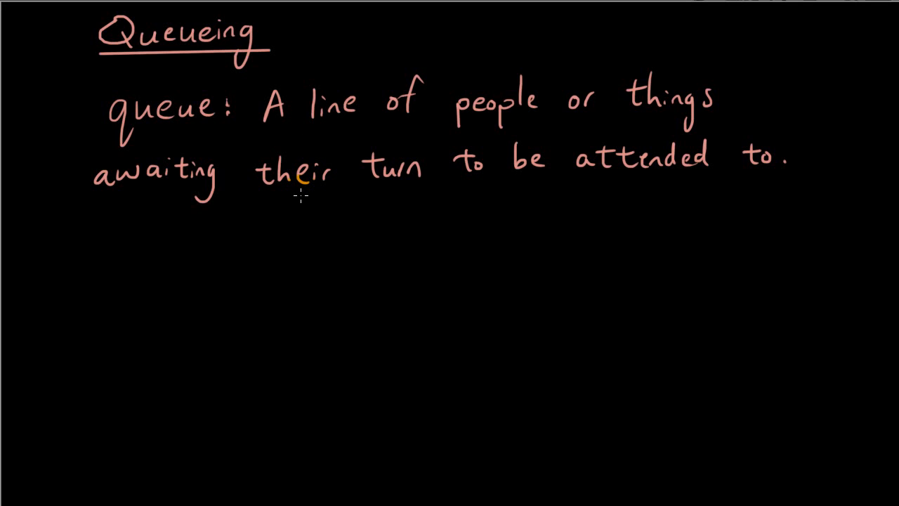
pyautogui.moveTo(163, 308)
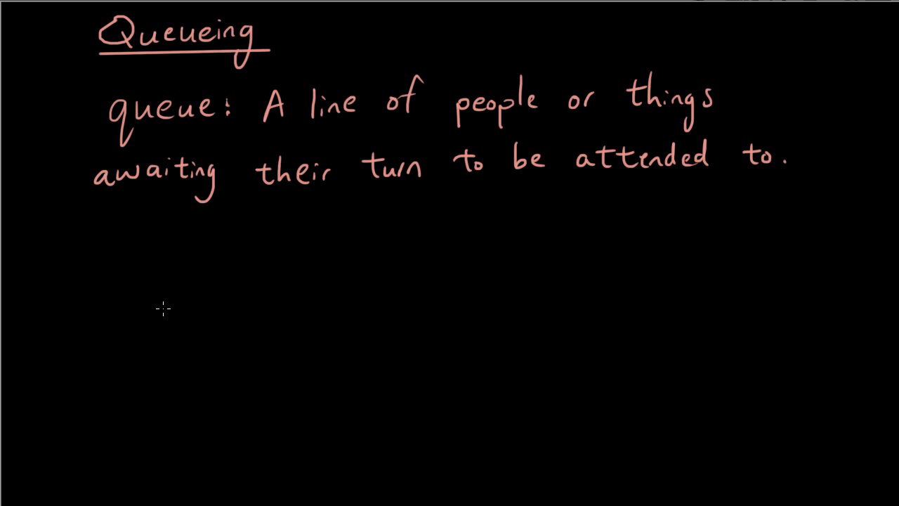
pyautogui.moveTo(264, 288)
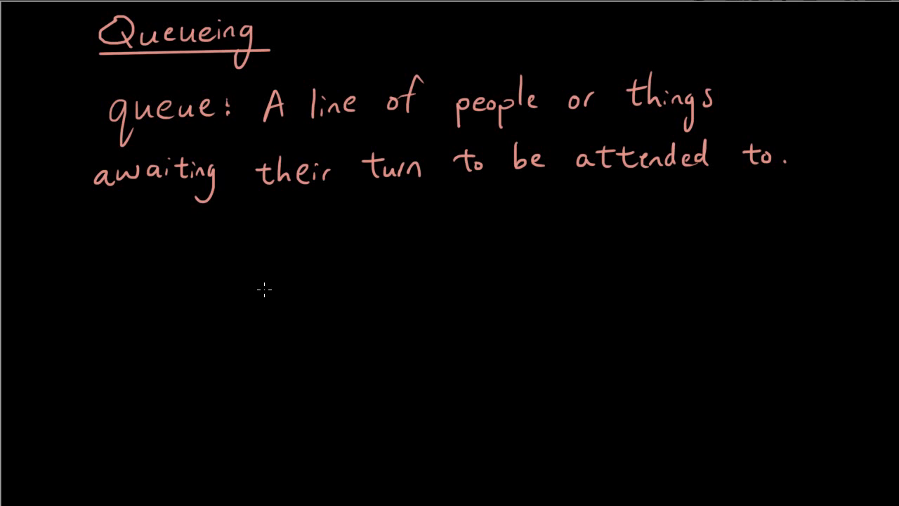
pyautogui.moveTo(195, 290)
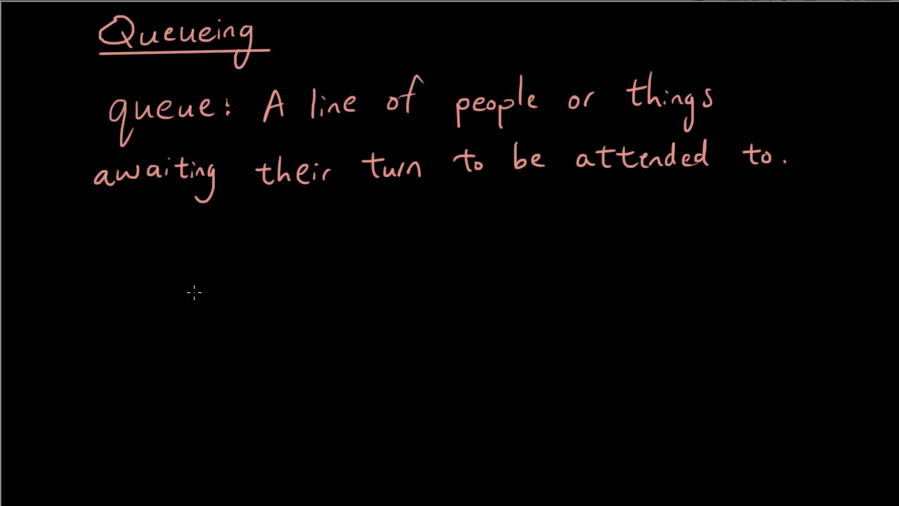
pyautogui.moveTo(153, 265)
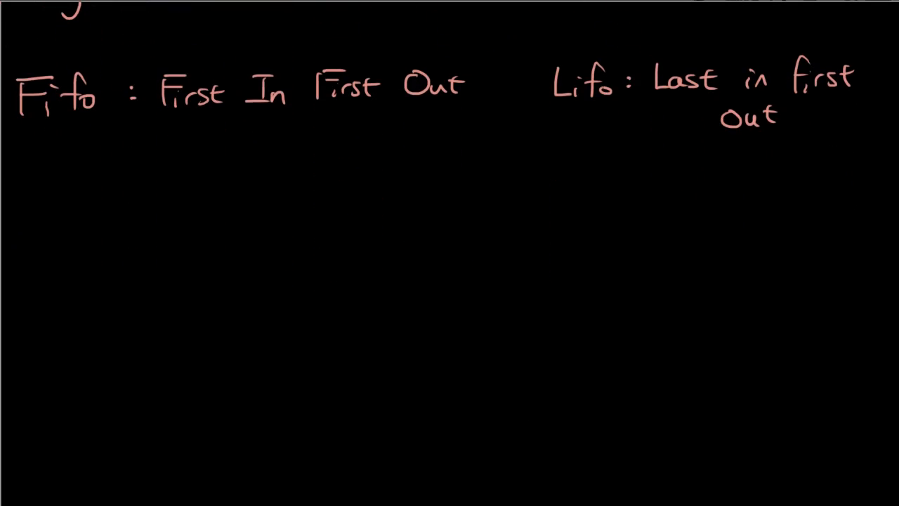
# Draw a vertical column divider and a horizontal rule under the FIFO and LIFO headings.
pyautogui.moveTo(511, 71); pyautogui.dragTo(513, 125)
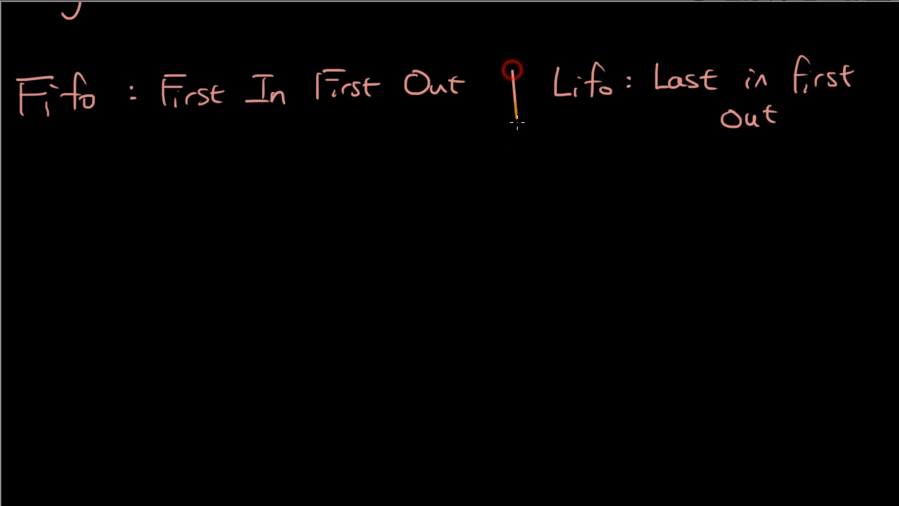
pyautogui.moveTo(514, 77); pyautogui.dragTo(526, 433)
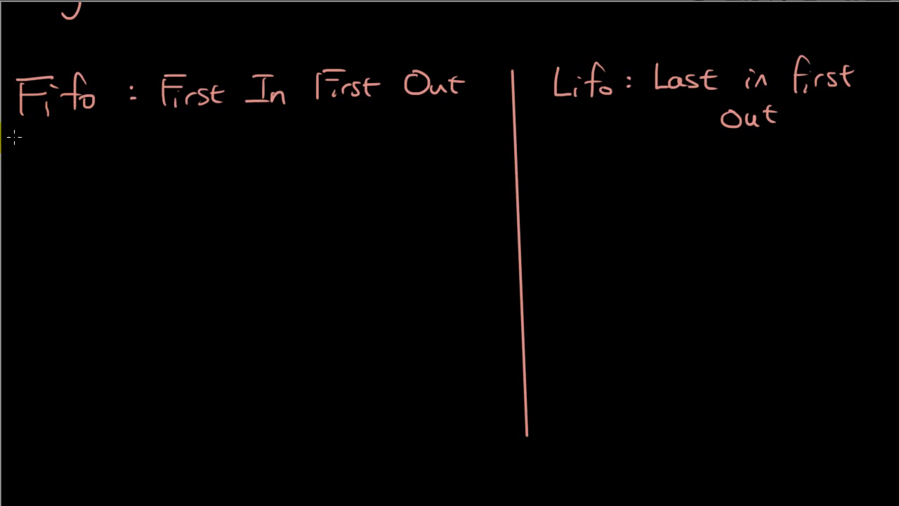
pyautogui.moveTo(14, 135); pyautogui.dragTo(854, 134)
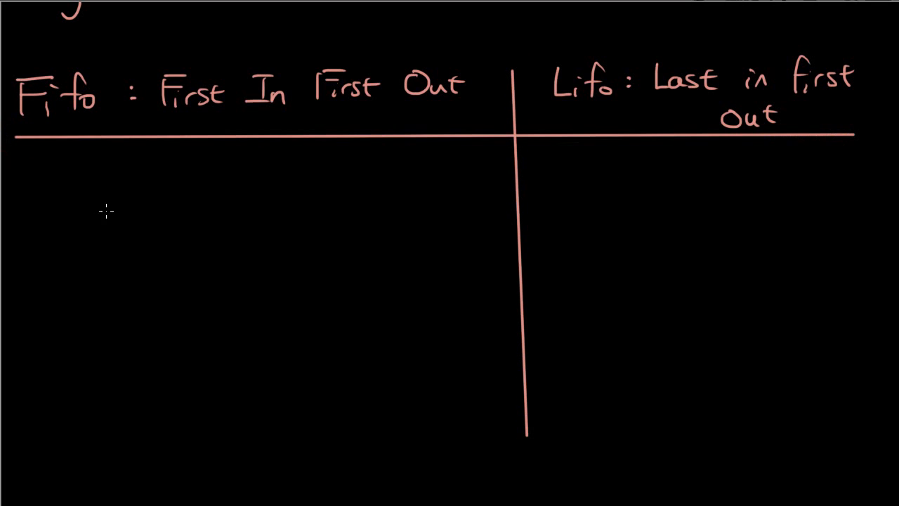
pyautogui.moveTo(84, 193)
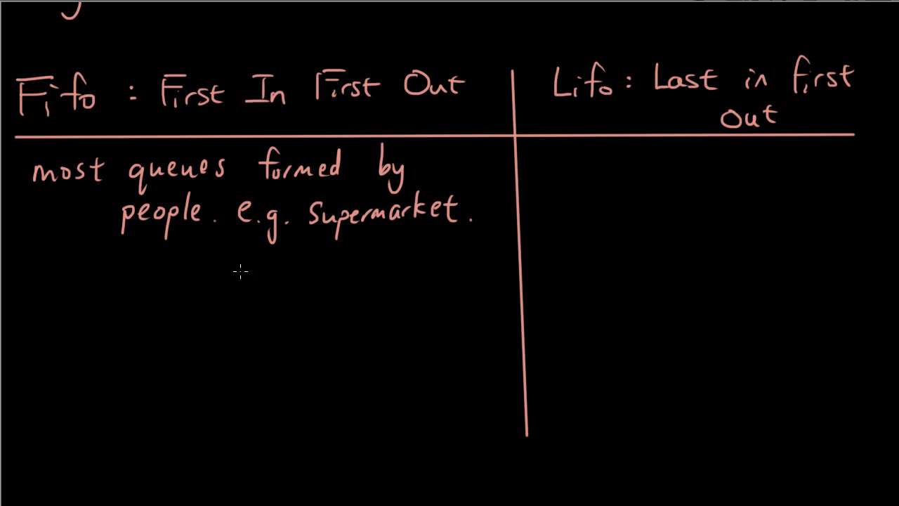
pyautogui.moveTo(438, 289)
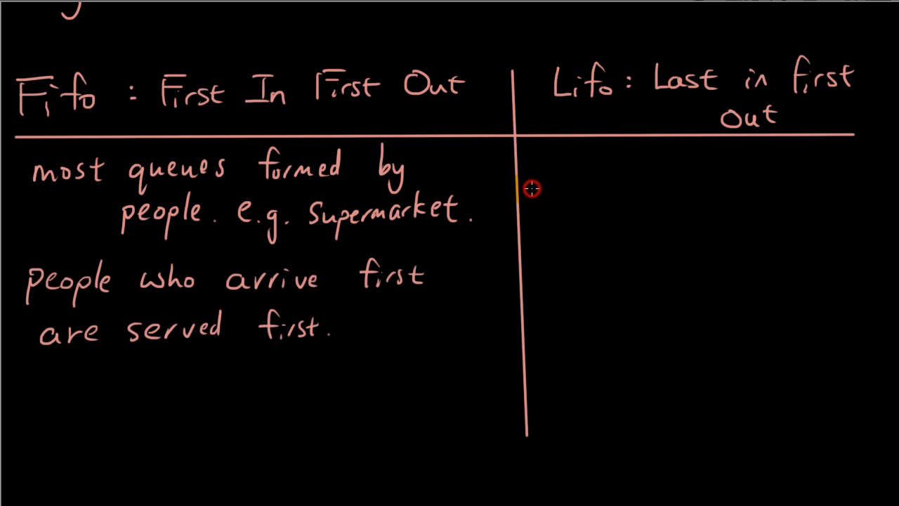
pyautogui.moveTo(597, 160)
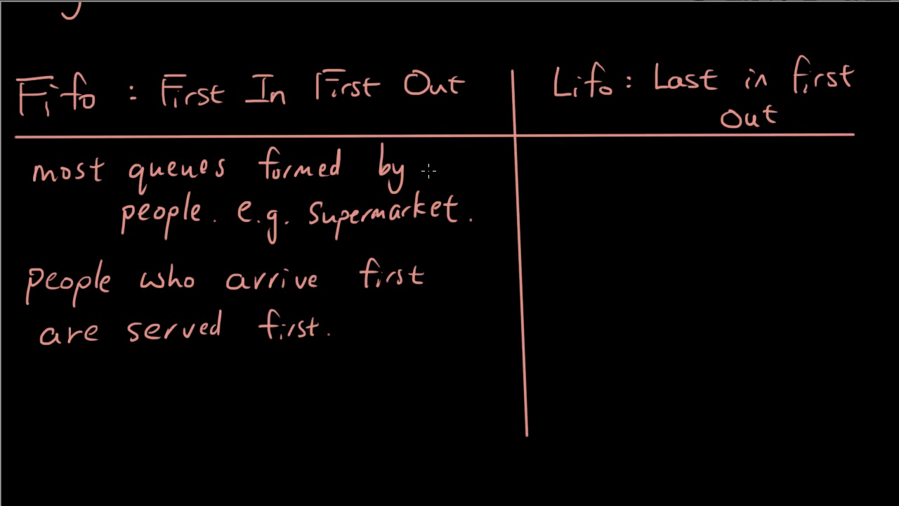
pyautogui.moveTo(425, 244)
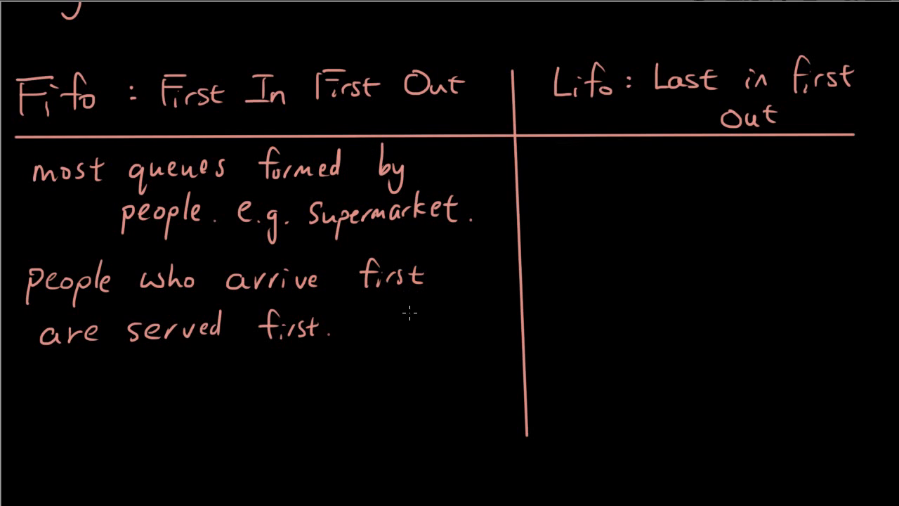
pyautogui.moveTo(457, 309)
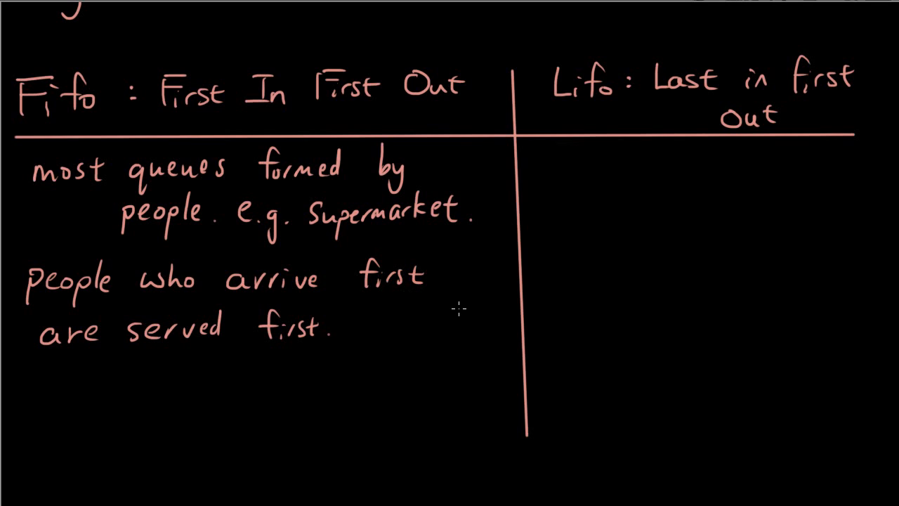
pyautogui.moveTo(469, 274)
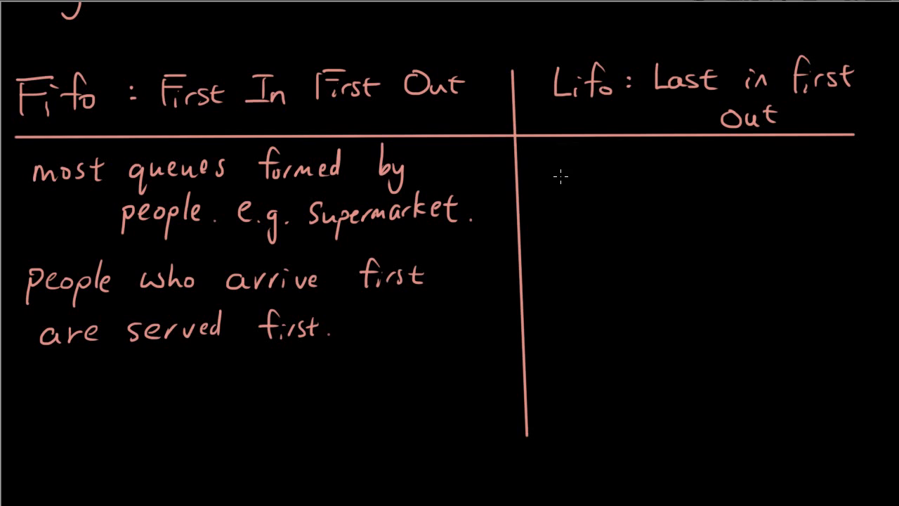
pyautogui.moveTo(560, 222)
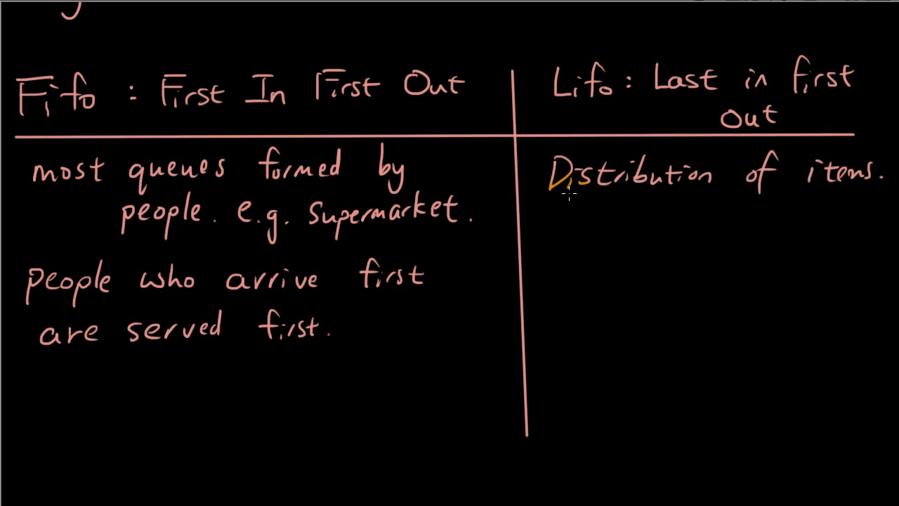
pyautogui.moveTo(630, 208)
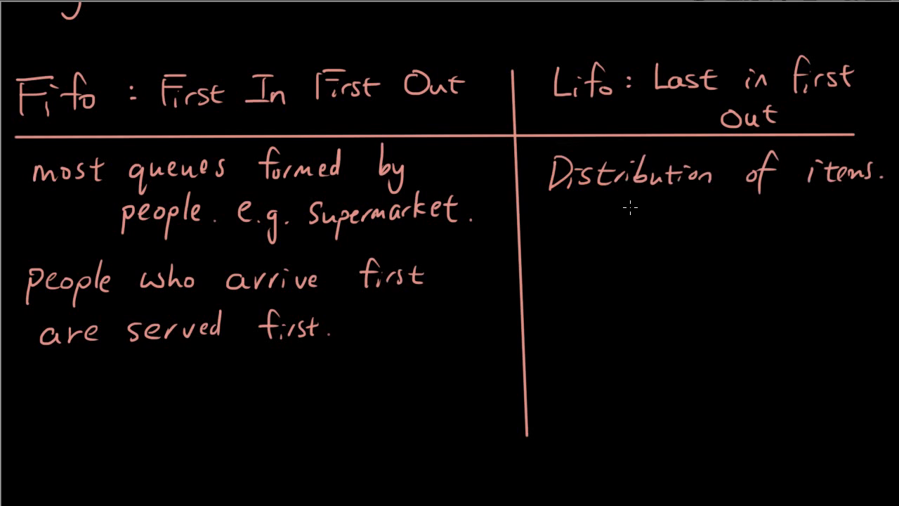
pyautogui.moveTo(595, 242)
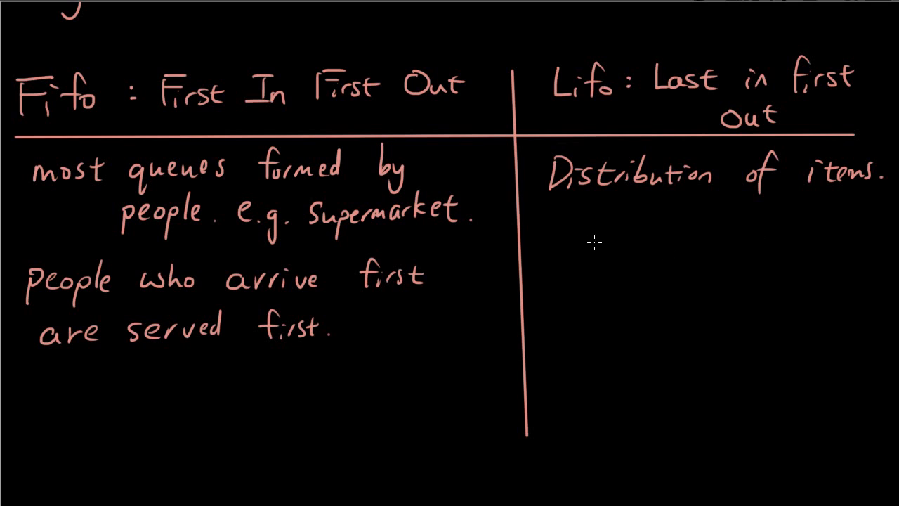
# Handwrite the LIFO notes 'Distribution of items' with elevator and trucks as examples.
pyautogui.write('e.g. elevator')
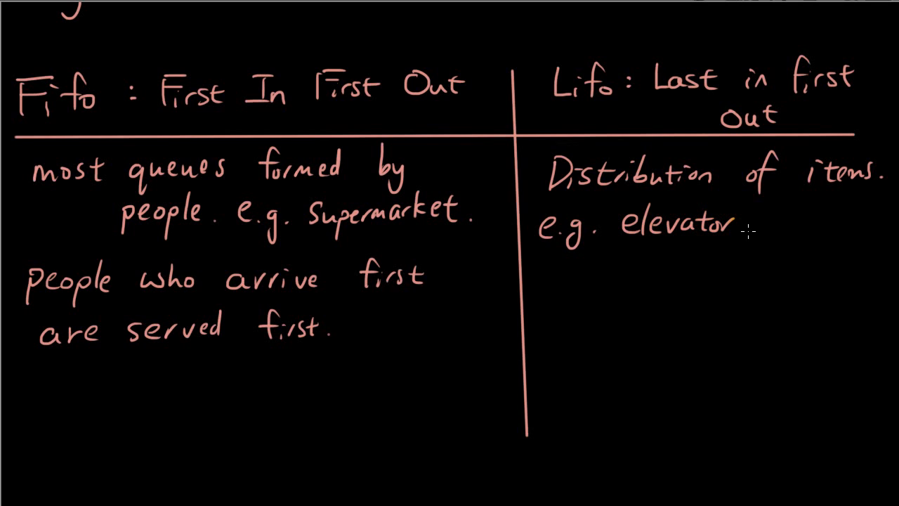
pyautogui.write(', trucks.')
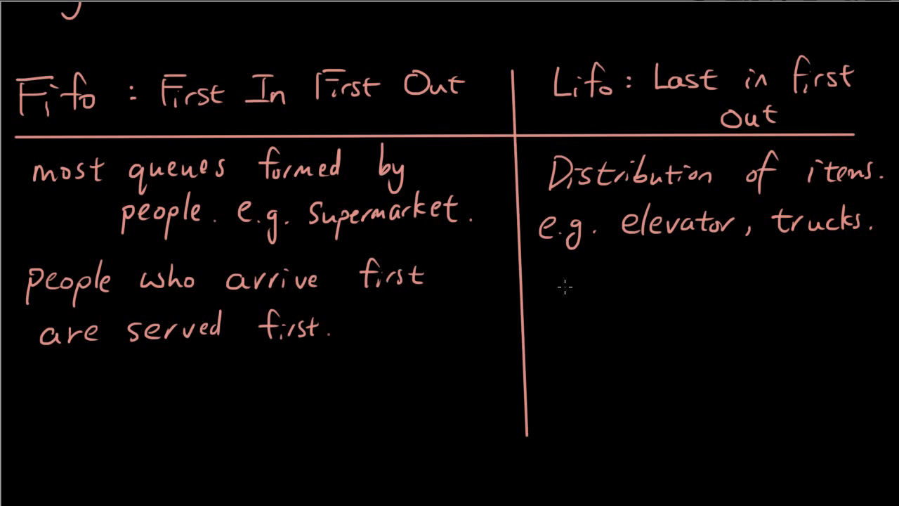
pyautogui.moveTo(565, 281)
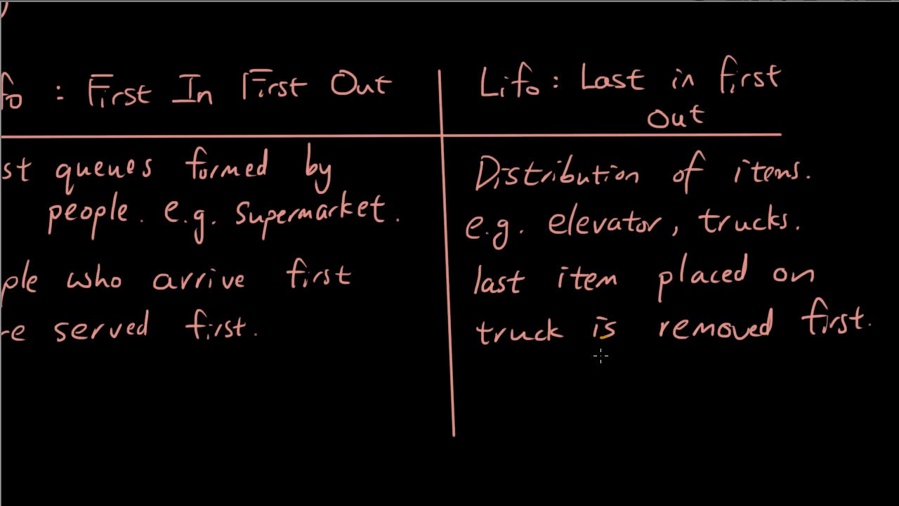
pyautogui.moveTo(621, 368)
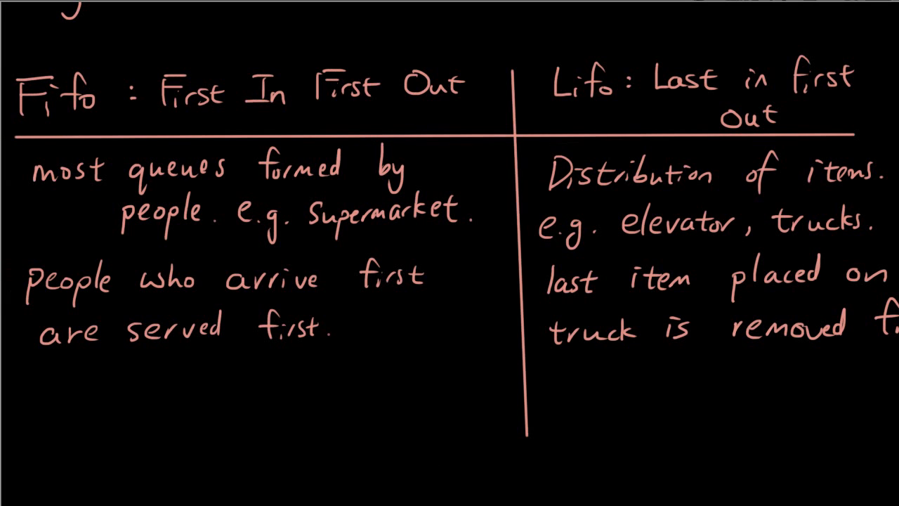
# Draw an arrow down-left from FIFO toward 'single queue, single server'.
pyautogui.scroll(-3)
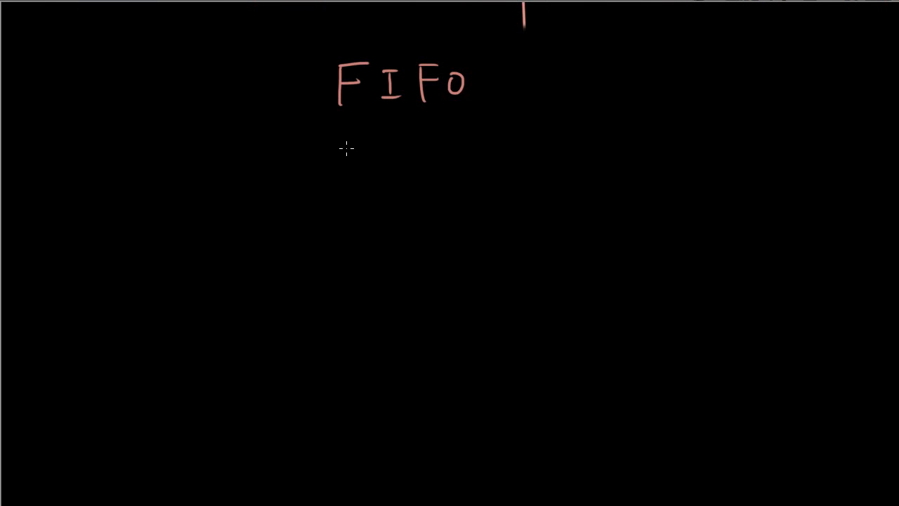
pyautogui.moveTo(348, 143)
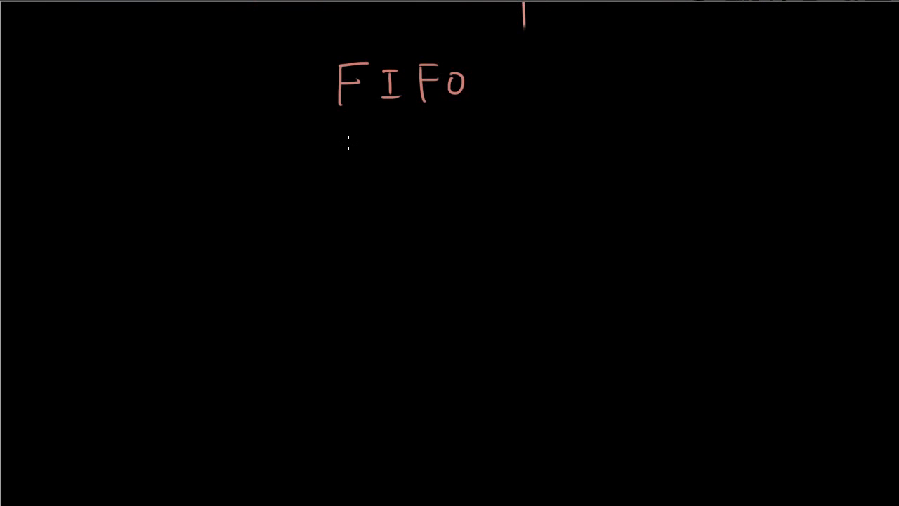
pyautogui.moveTo(326, 149)
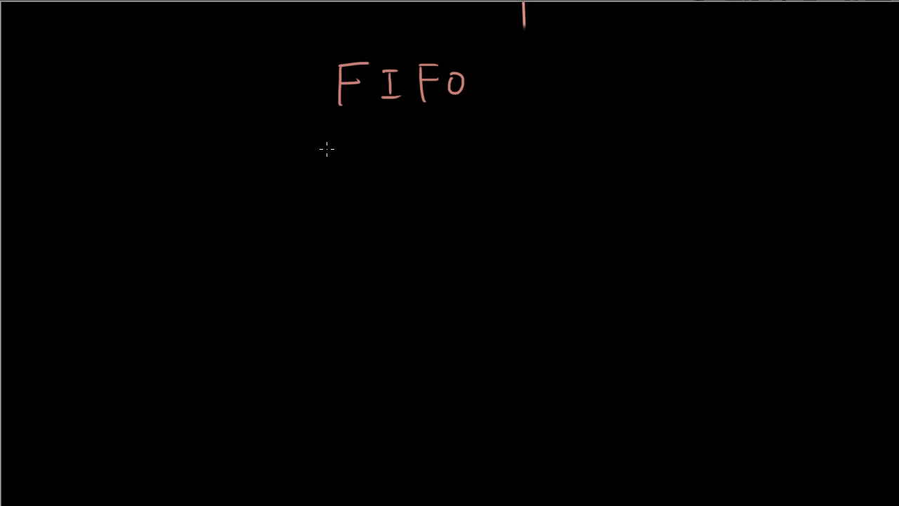
pyautogui.moveTo(343, 125); pyautogui.dragTo(204, 214)
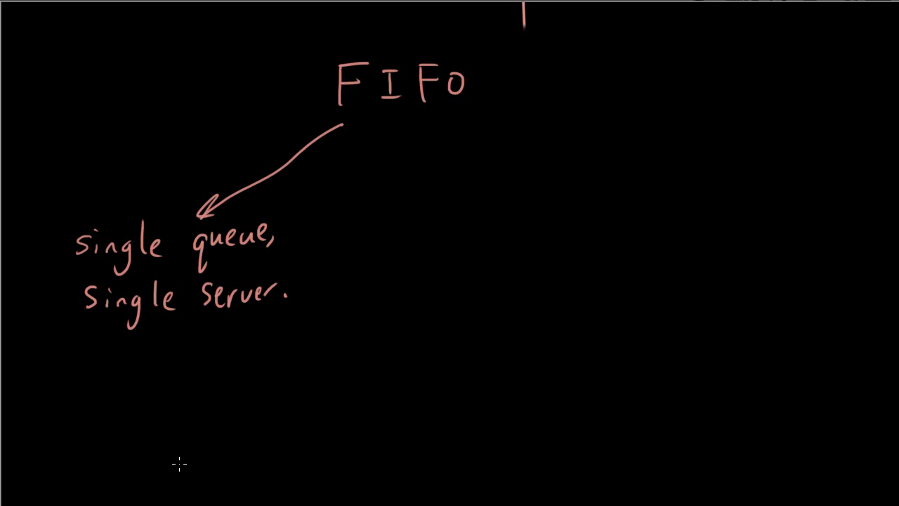
pyautogui.moveTo(896, 198)
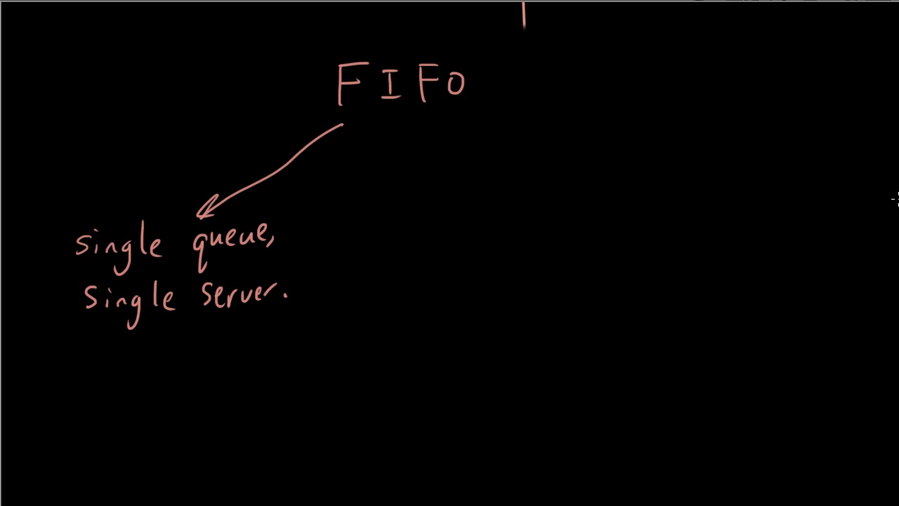
# Sketch the server counter box, a server figure beside it, and the column of waiting customers.
pyautogui.scroll(3)
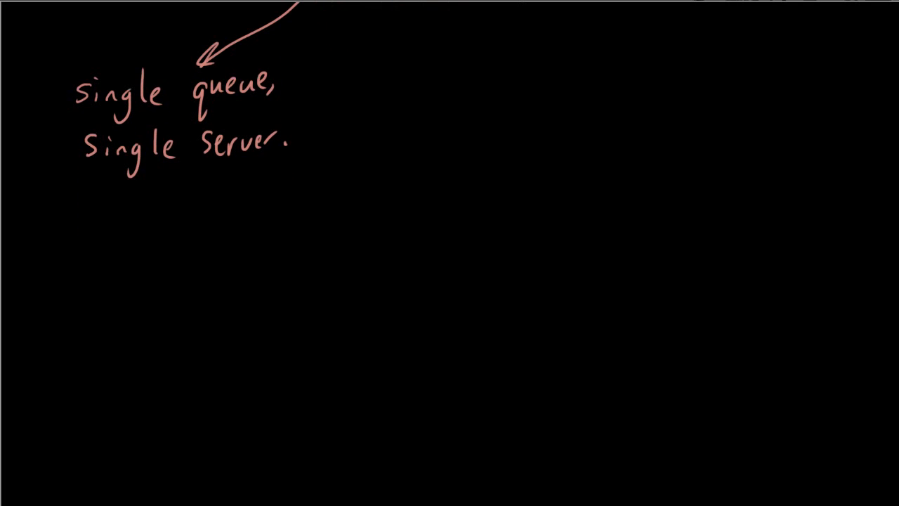
pyautogui.moveTo(152, 284); pyautogui.dragTo(168, 330)
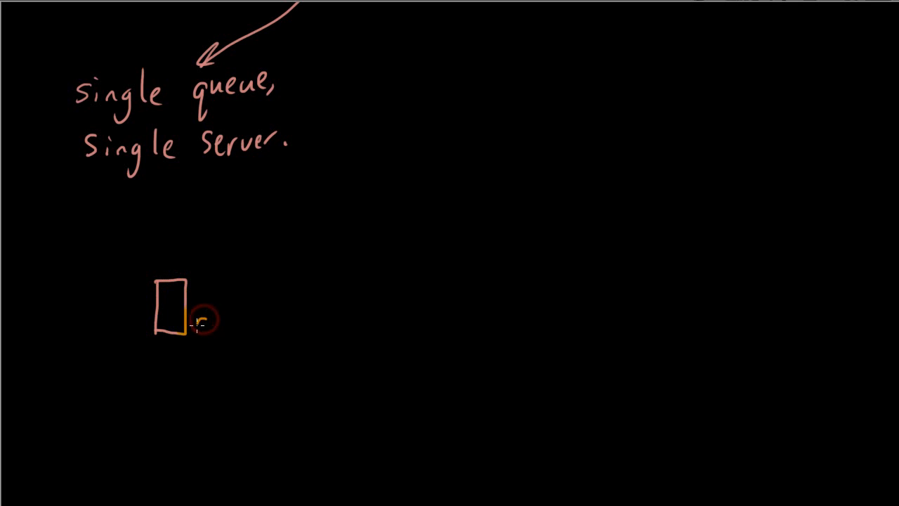
pyautogui.moveTo(200, 320); pyautogui.dragTo(199, 337)
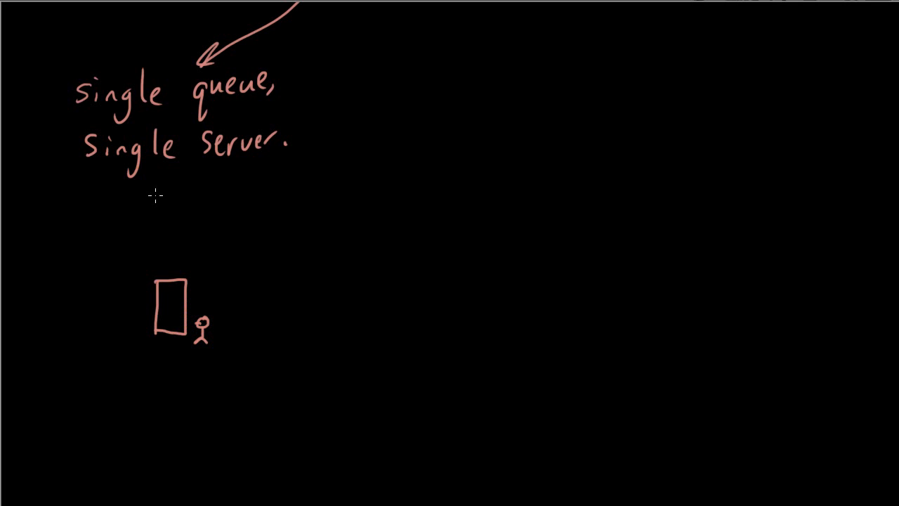
pyautogui.moveTo(138, 189); pyautogui.dragTo(138, 225)
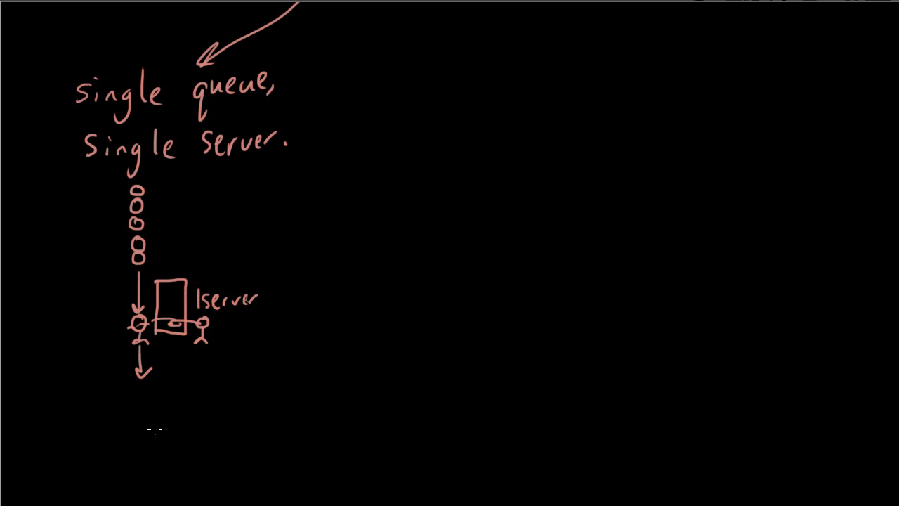
pyautogui.moveTo(517, 214)
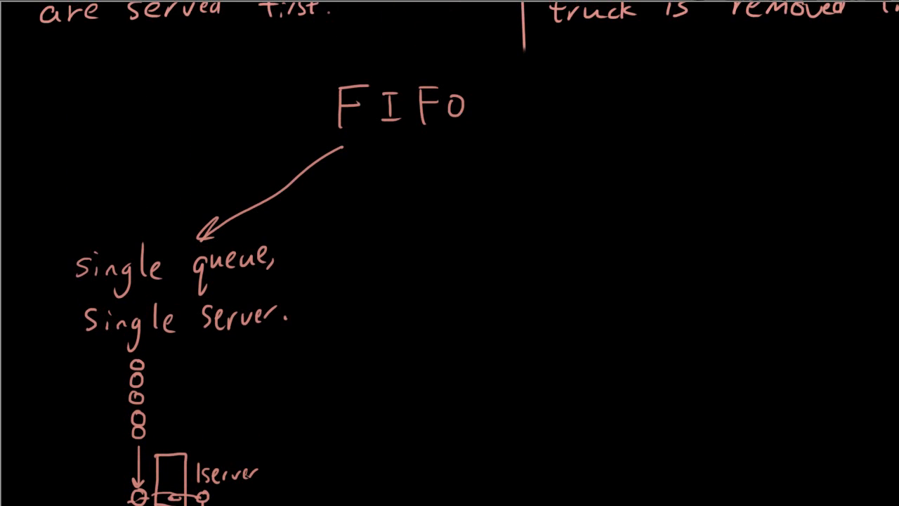
pyautogui.moveTo(472, 222)
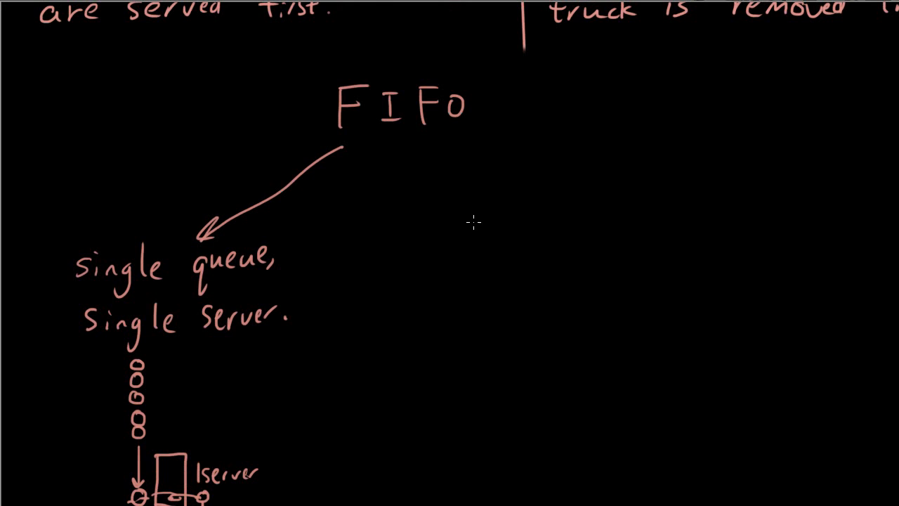
pyautogui.moveTo(171, 401)
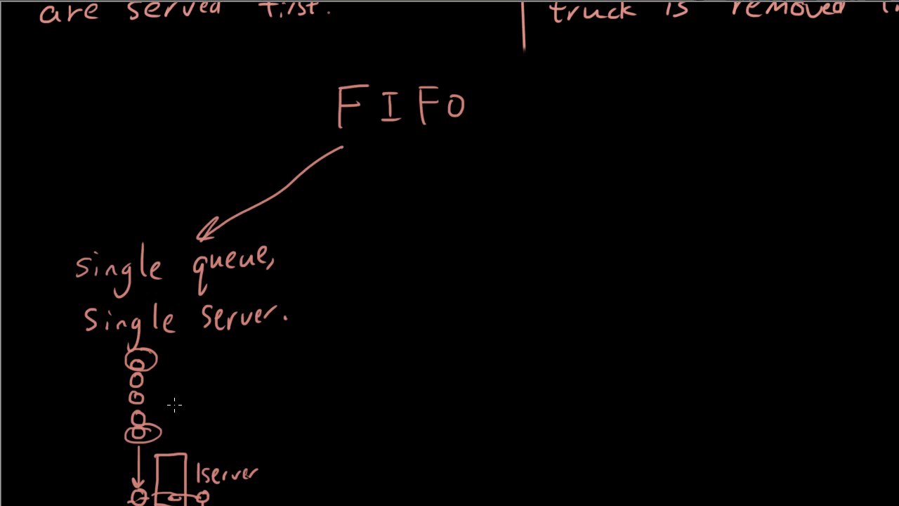
pyautogui.moveTo(408, 186)
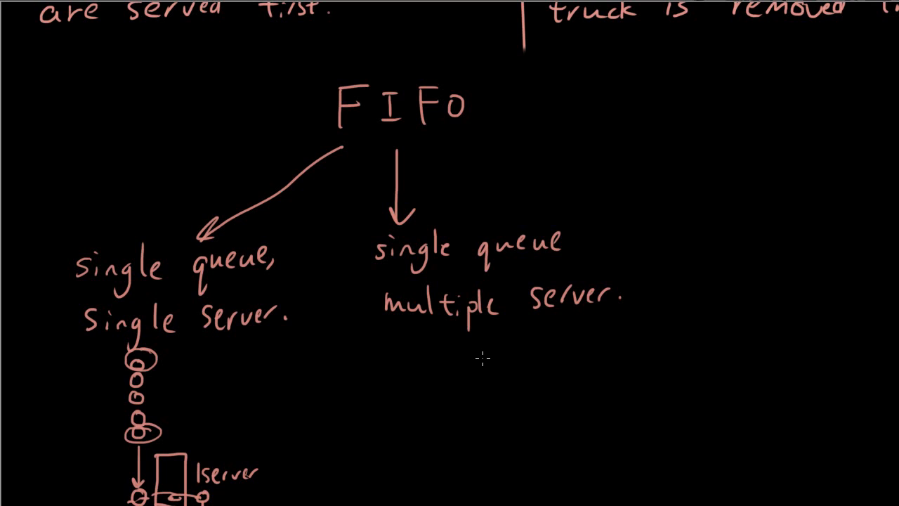
pyautogui.moveTo(486, 357)
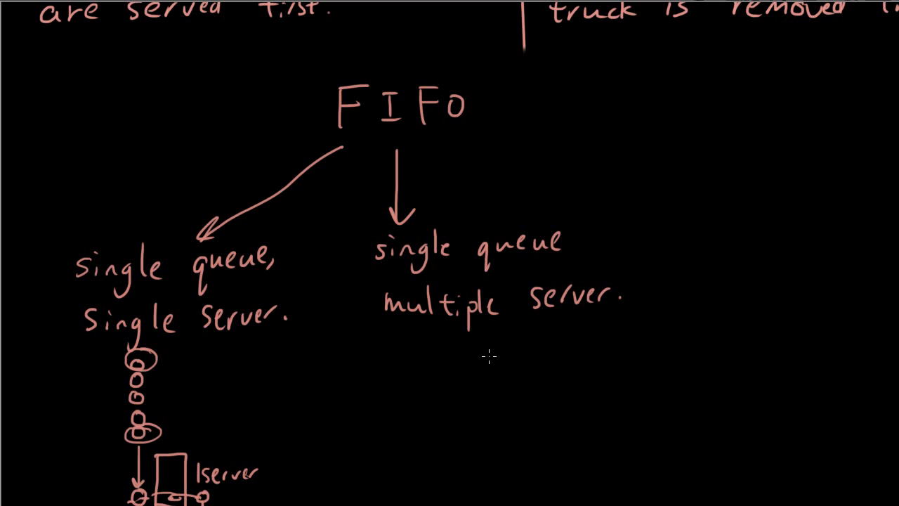
pyautogui.moveTo(509, 337)
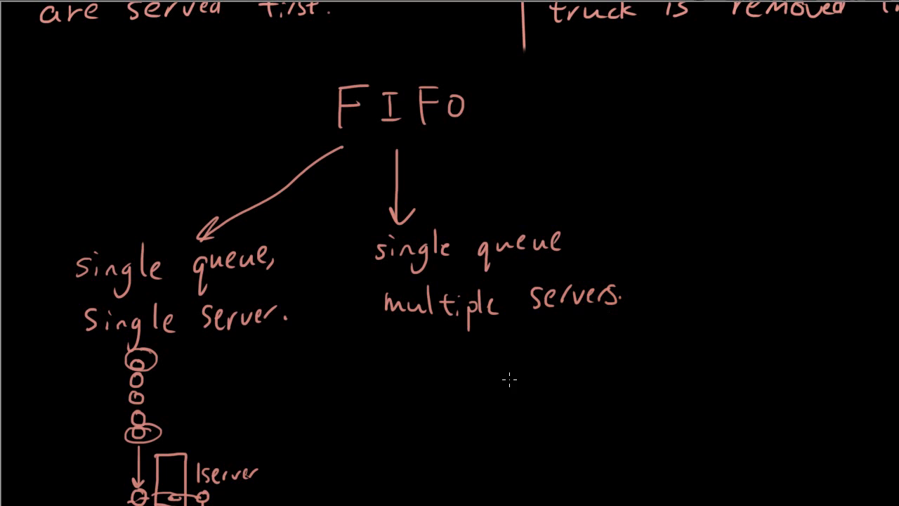
pyautogui.moveTo(497, 355)
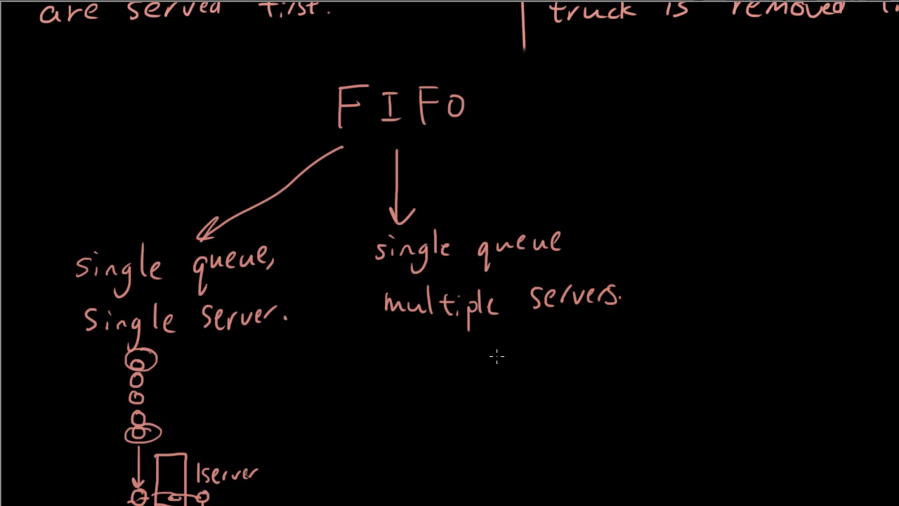
pyautogui.moveTo(495, 358)
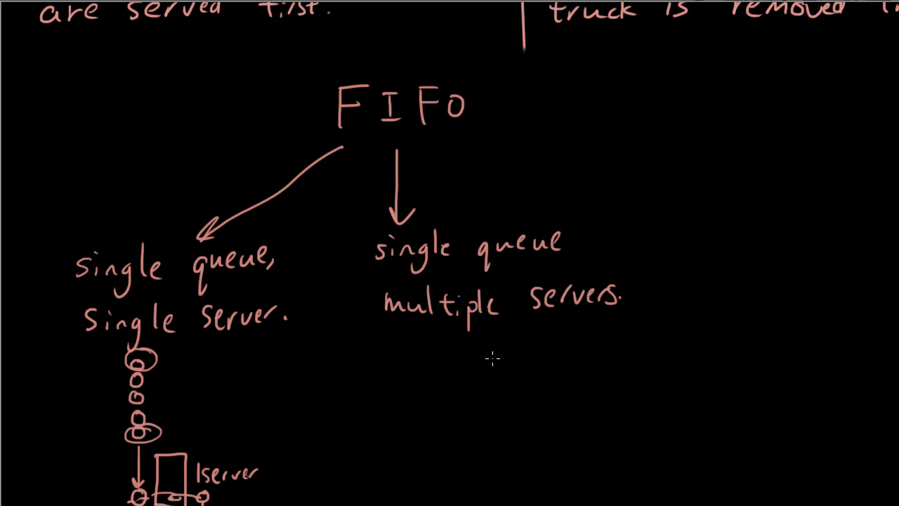
pyautogui.moveTo(465, 385)
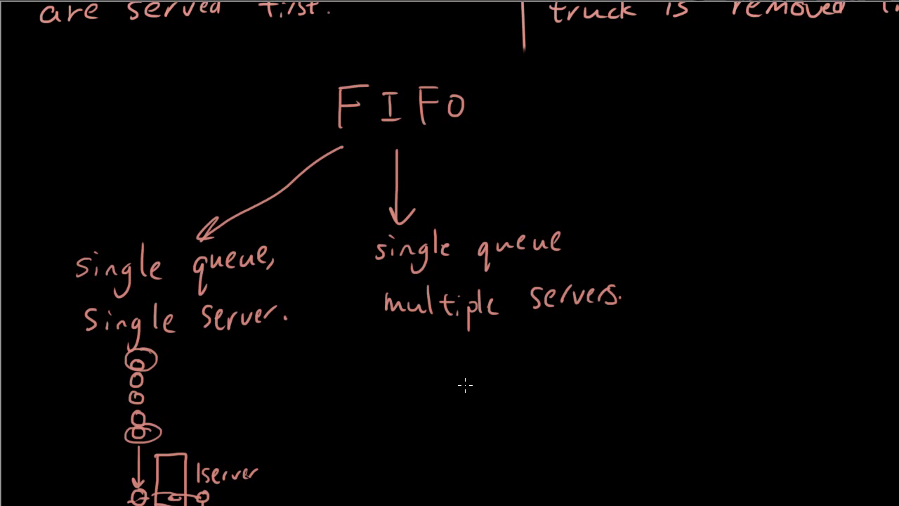
pyautogui.moveTo(483, 380)
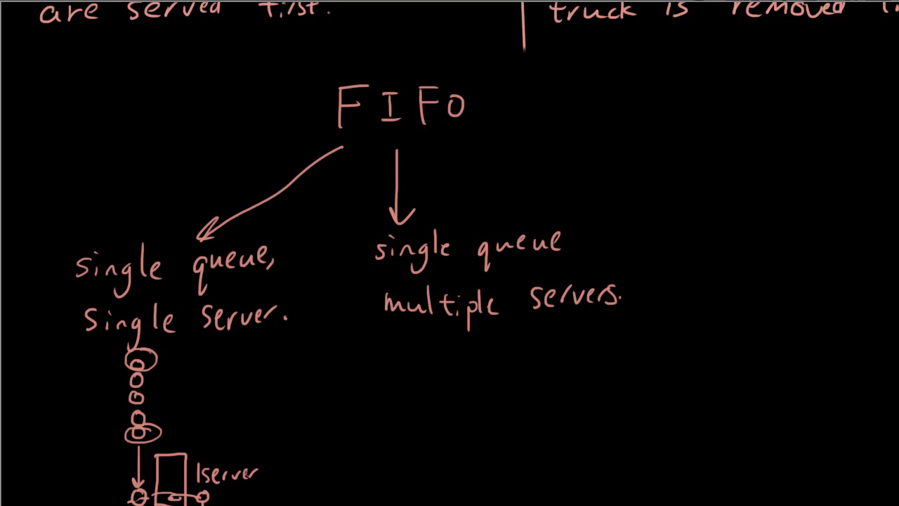
# Draw the winding customer queue and a row of server counters beneath it.
pyautogui.scroll(-3)
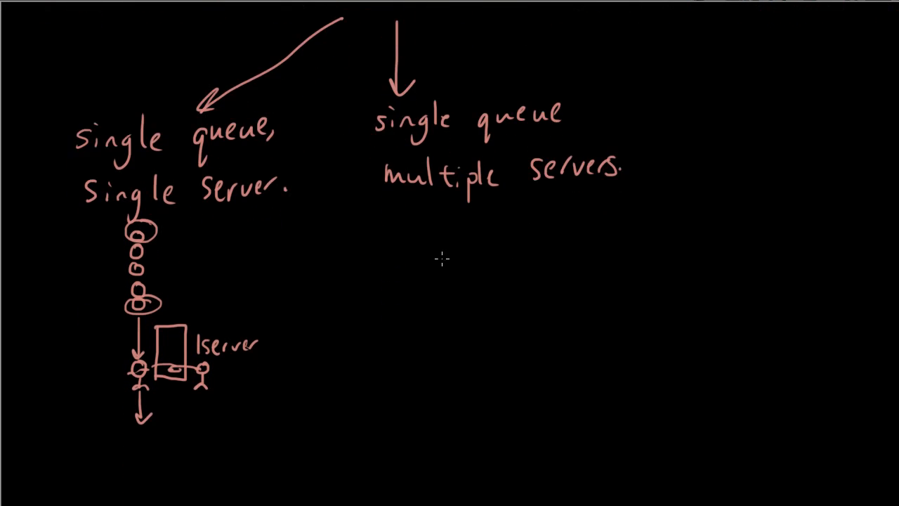
pyautogui.moveTo(551, 244)
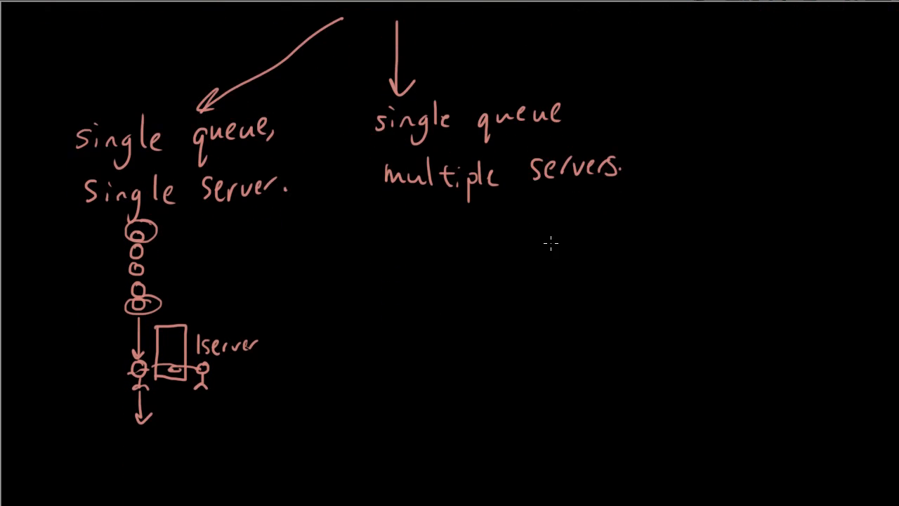
pyautogui.moveTo(551, 227); pyautogui.dragTo(555, 266)
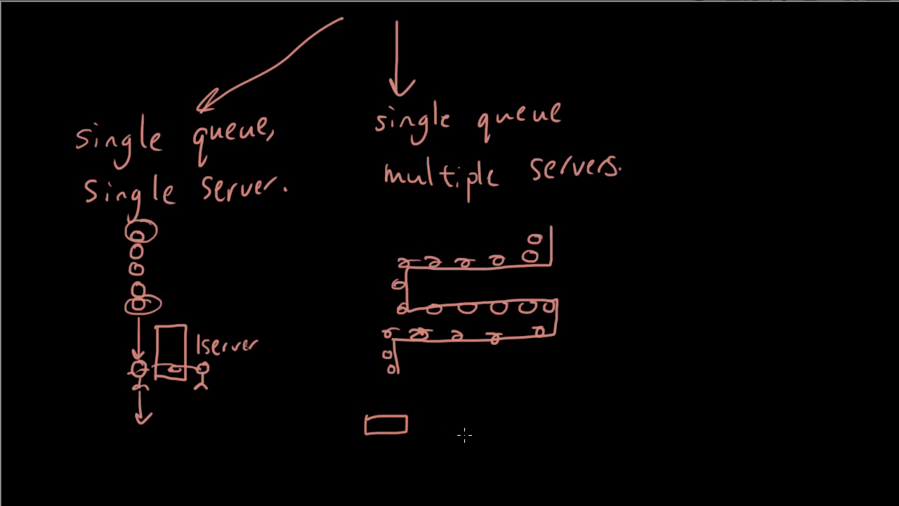
pyautogui.moveTo(438, 419); pyautogui.dragTo(488, 421)
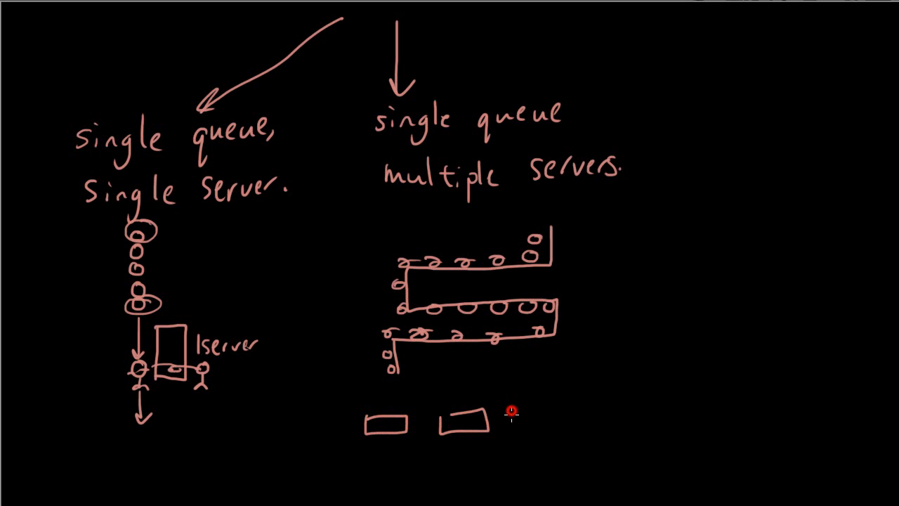
pyautogui.moveTo(513, 419); pyautogui.dragTo(618, 418)
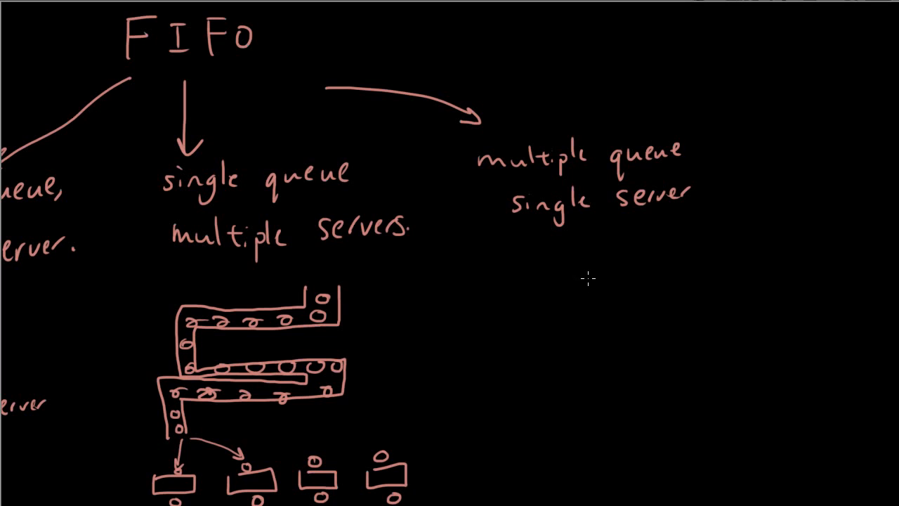
pyautogui.moveTo(541, 291)
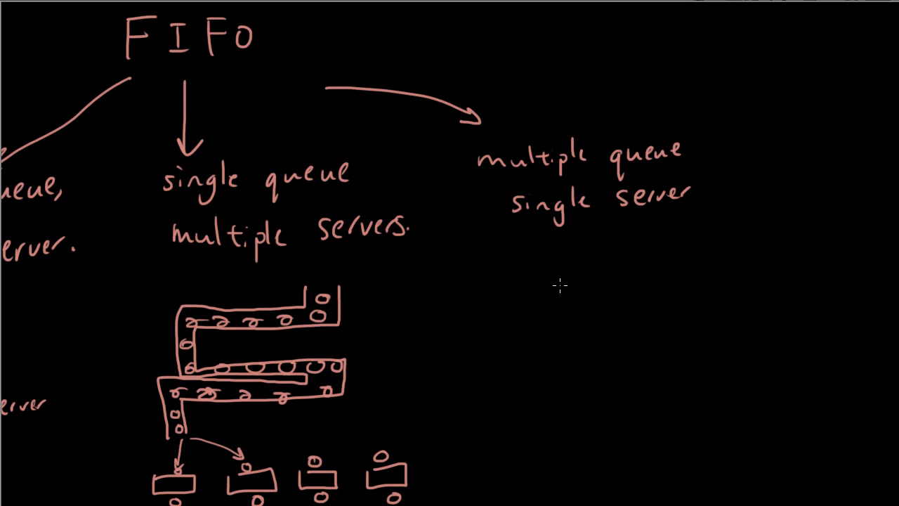
pyautogui.moveTo(547, 259)
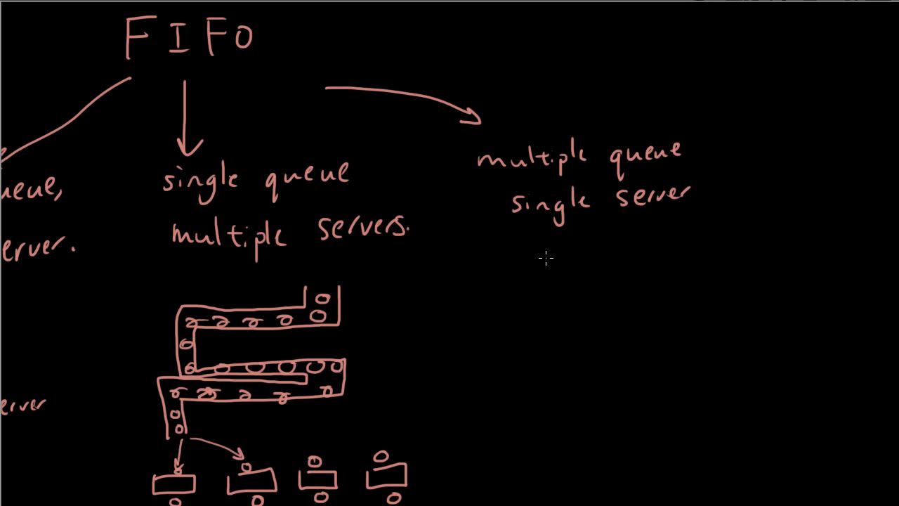
pyautogui.moveTo(548, 287)
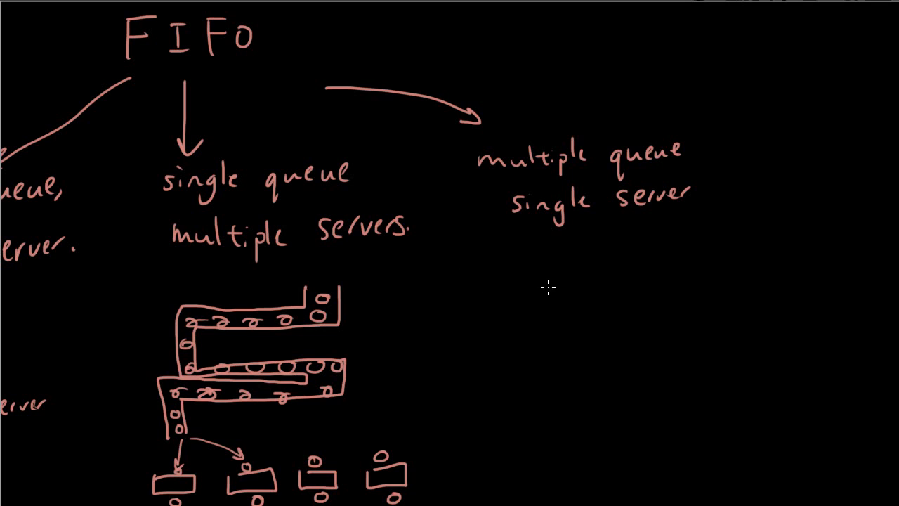
pyautogui.moveTo(527, 266)
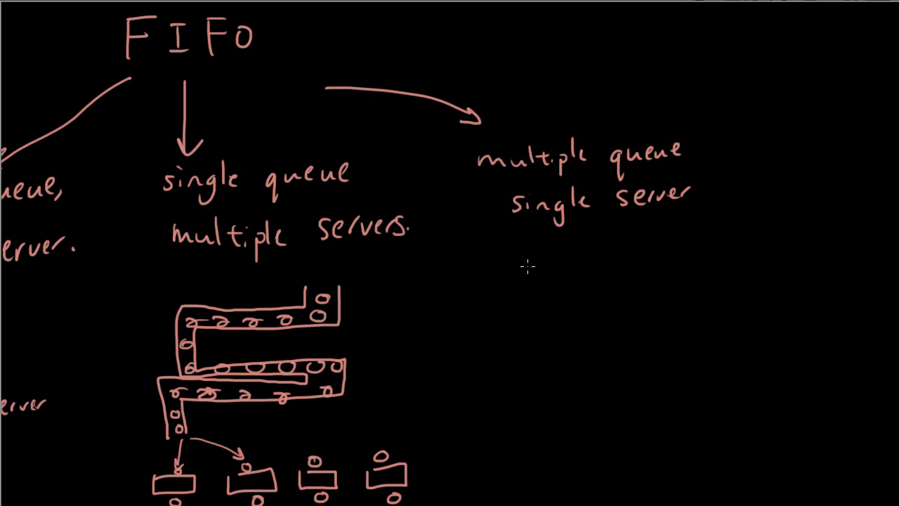
pyautogui.moveTo(529, 287)
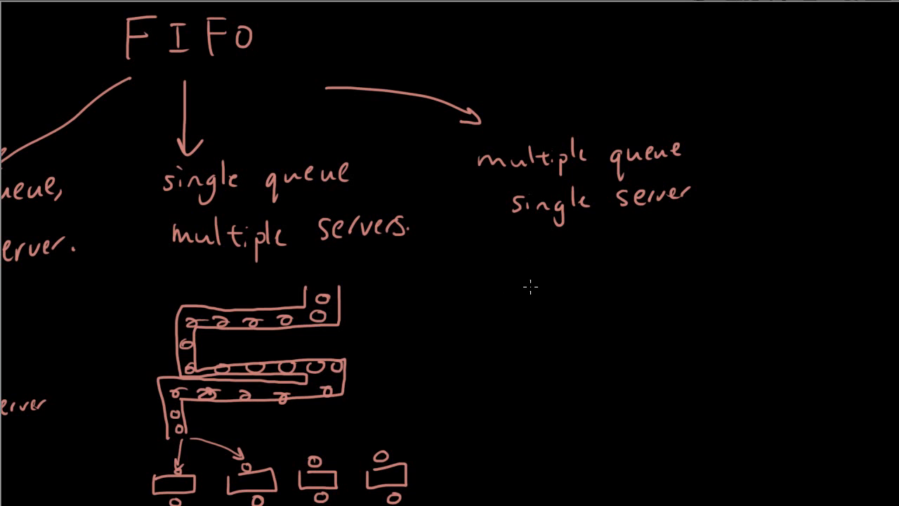
pyautogui.moveTo(536, 278)
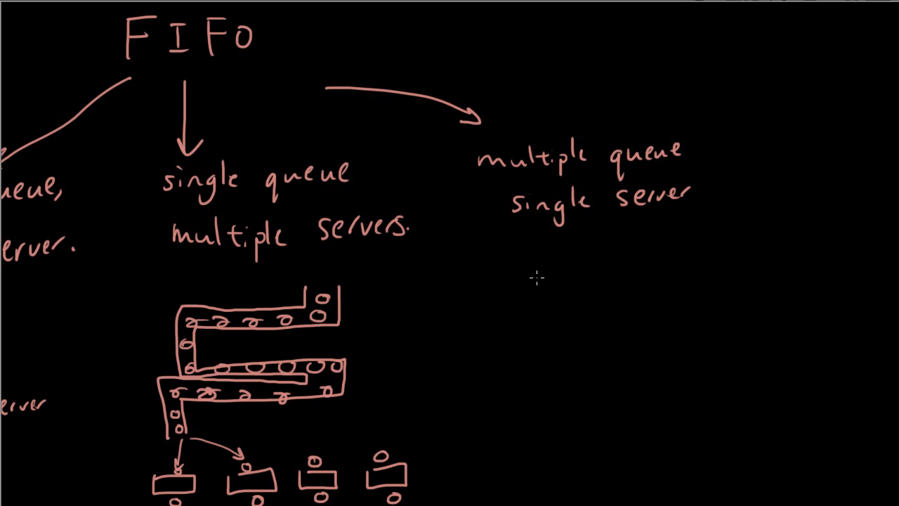
pyautogui.moveTo(545, 286)
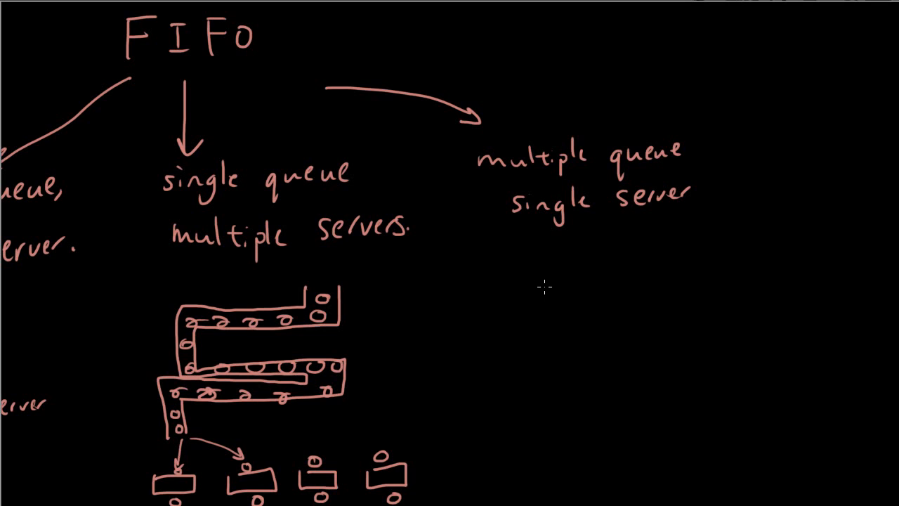
pyautogui.moveTo(568, 382)
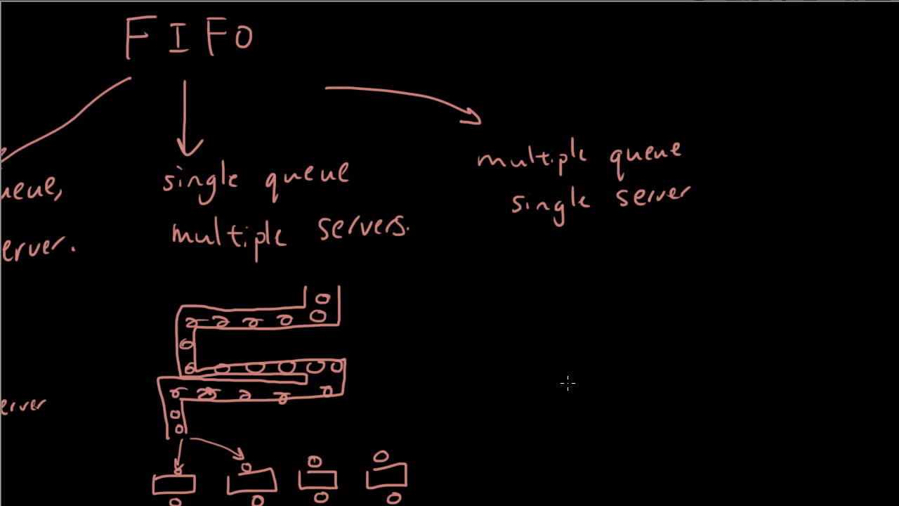
# Draw the single server box with an exit arrow and start the customer queues above it.
pyautogui.moveTo(565, 377); pyautogui.dragTo(624, 387)
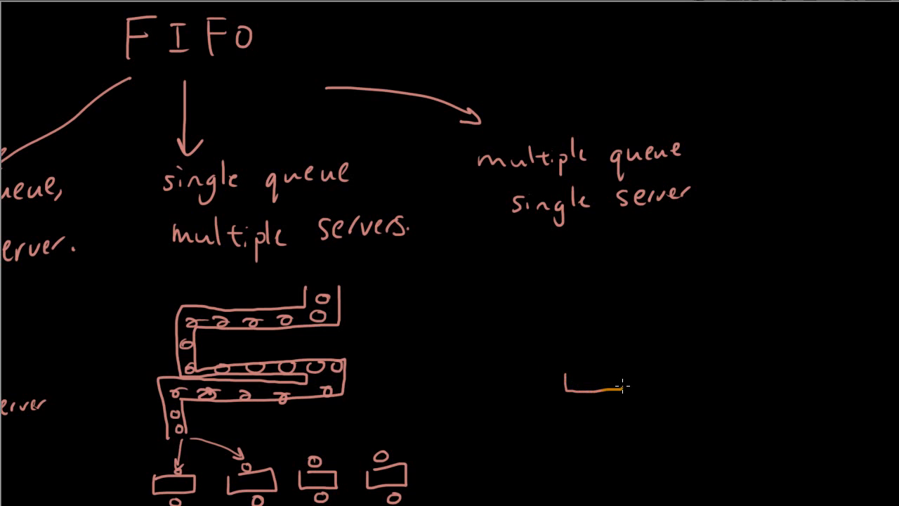
pyautogui.moveTo(564, 379); pyautogui.dragTo(621, 386)
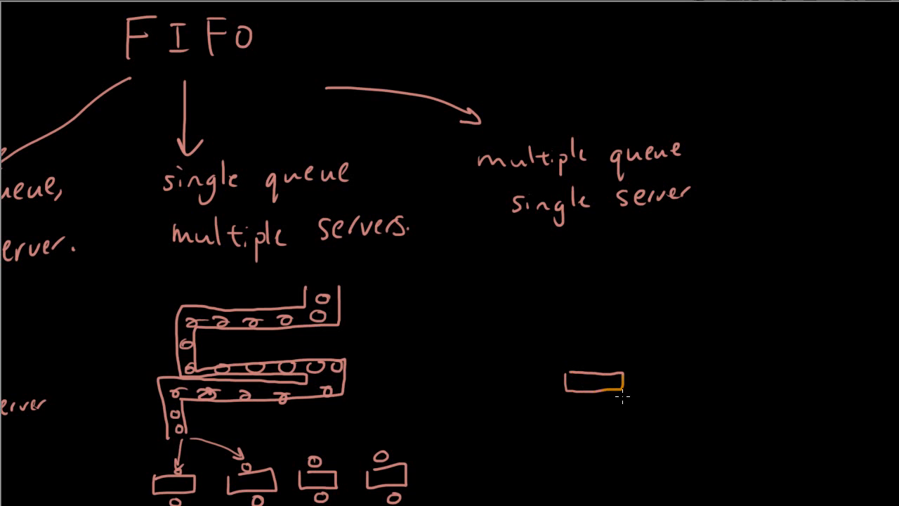
pyautogui.moveTo(597, 393); pyautogui.dragTo(597, 464)
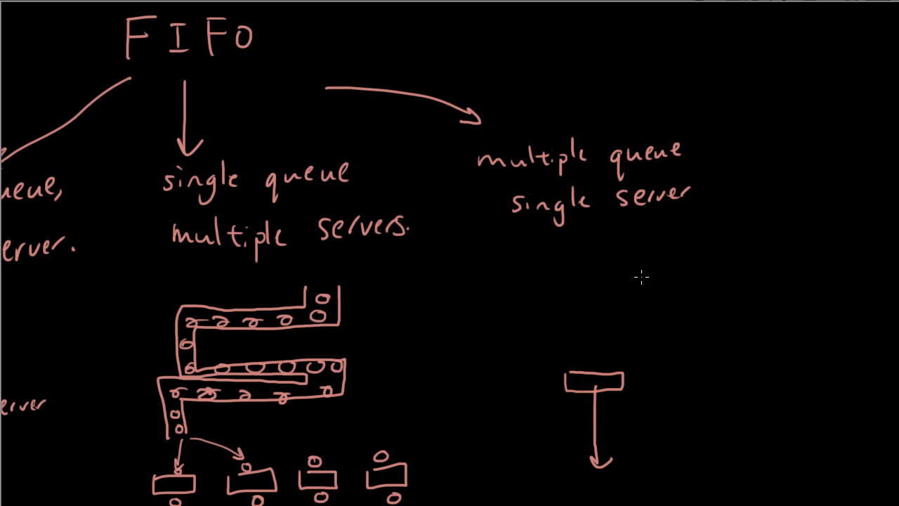
pyautogui.moveTo(645, 242); pyautogui.dragTo(645, 302)
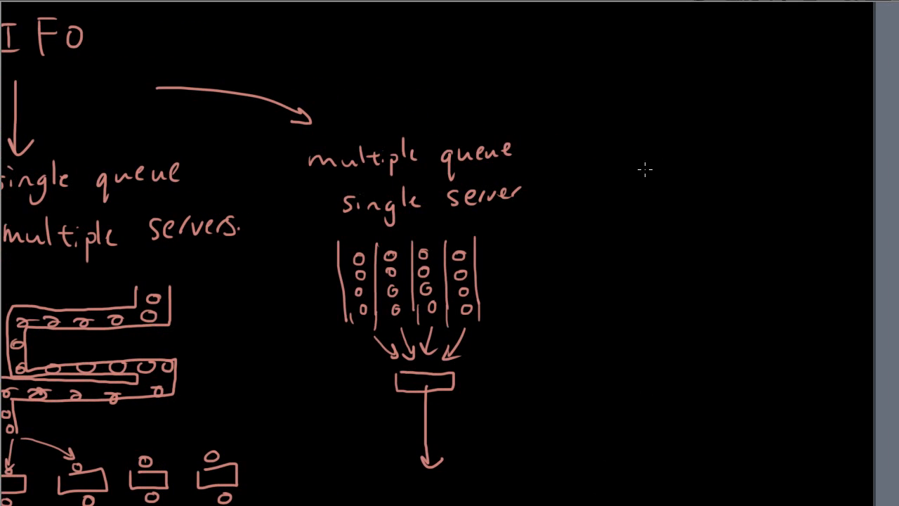
pyautogui.moveTo(621, 168)
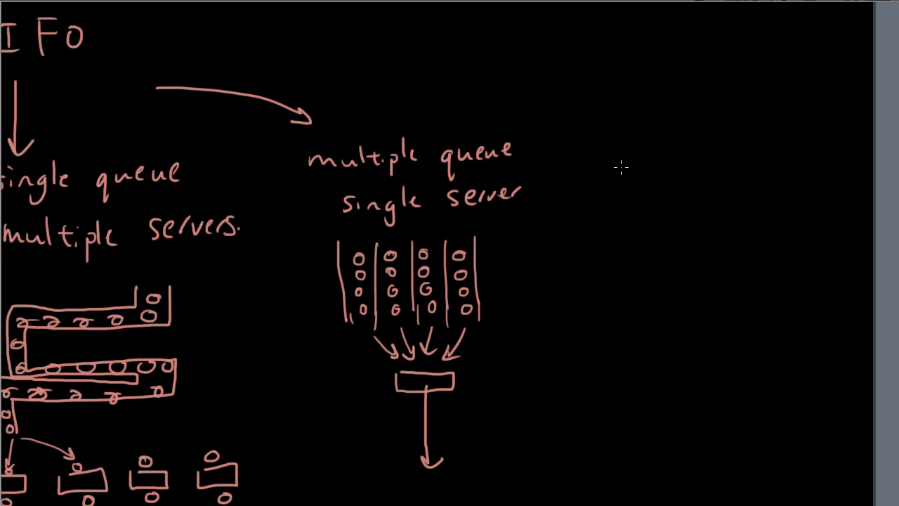
pyautogui.moveTo(612, 190)
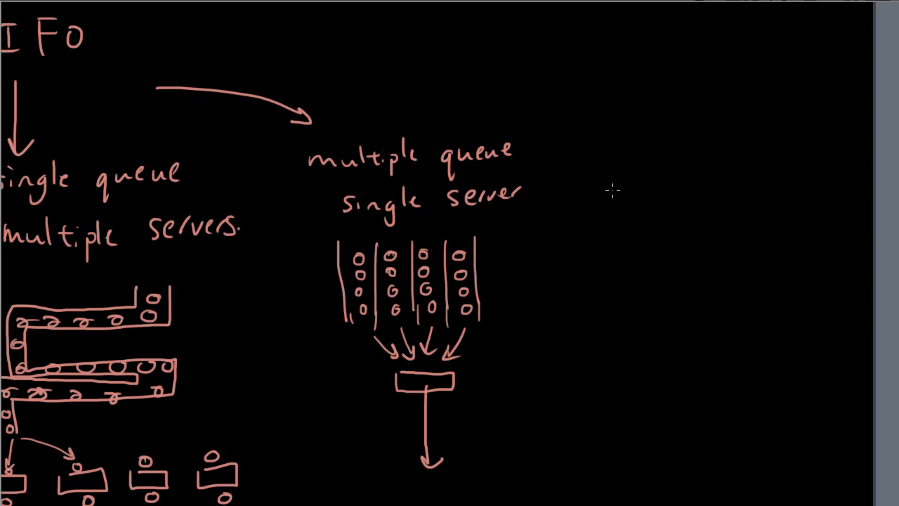
pyautogui.moveTo(276, 76)
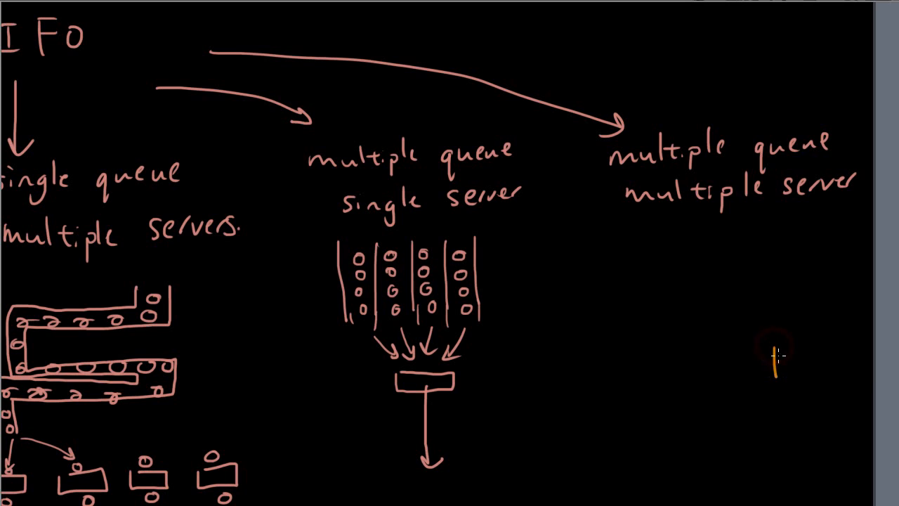
# Draw the first server box of the multiple queue multiple server diagram.
pyautogui.moveTo(770, 351); pyautogui.dragTo(789, 372)
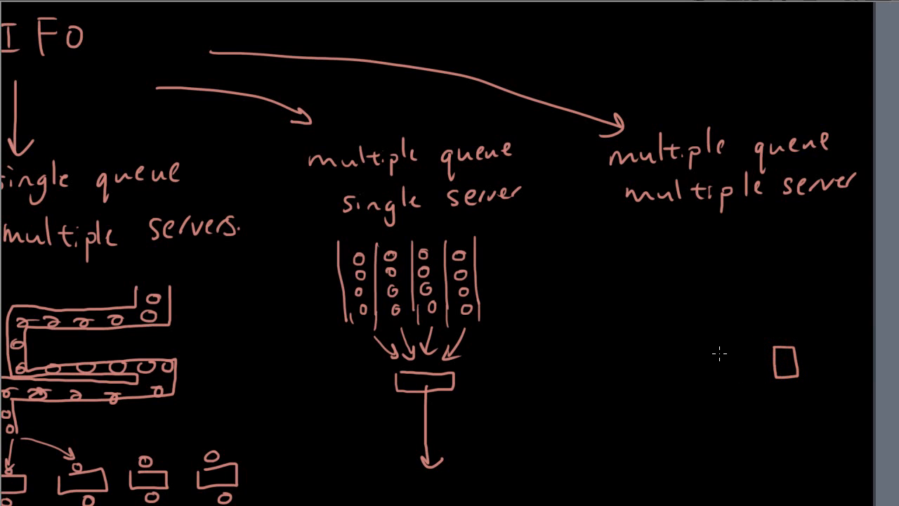
pyautogui.moveTo(719, 349); pyautogui.dragTo(734, 376)
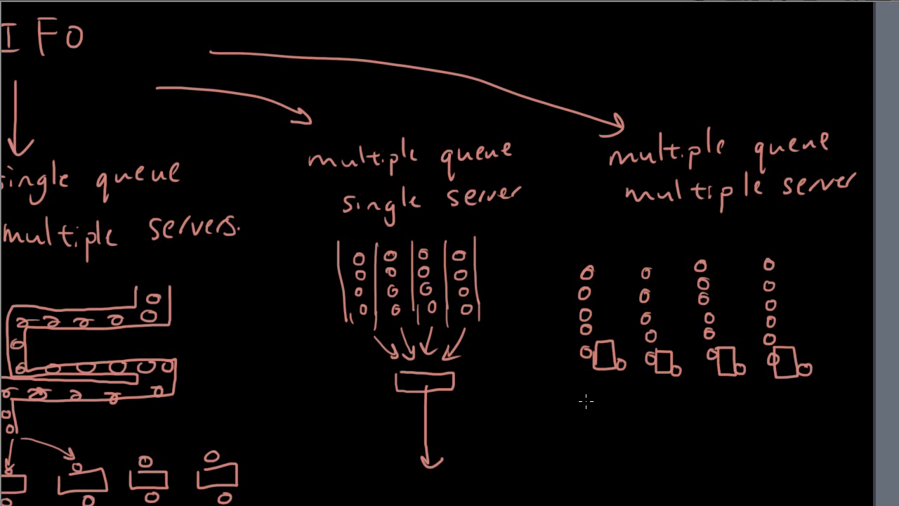
pyautogui.moveTo(723, 429)
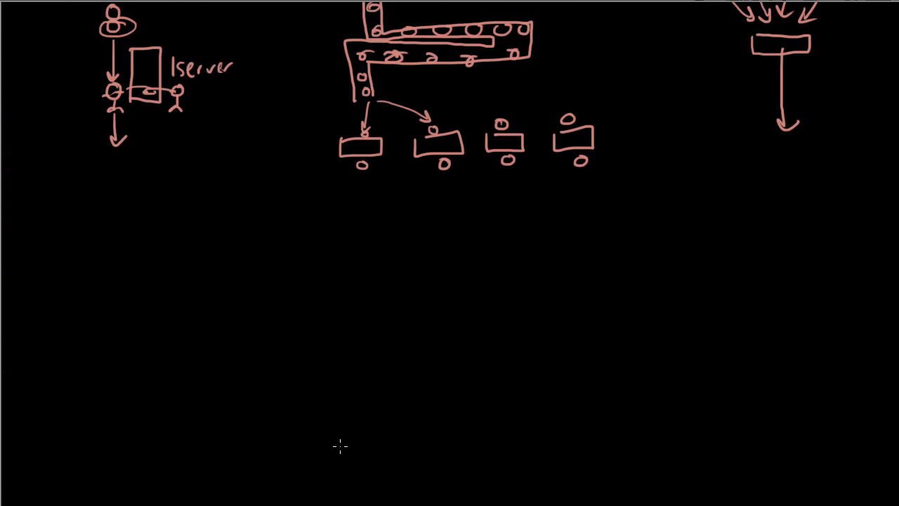
pyautogui.moveTo(169, 138)
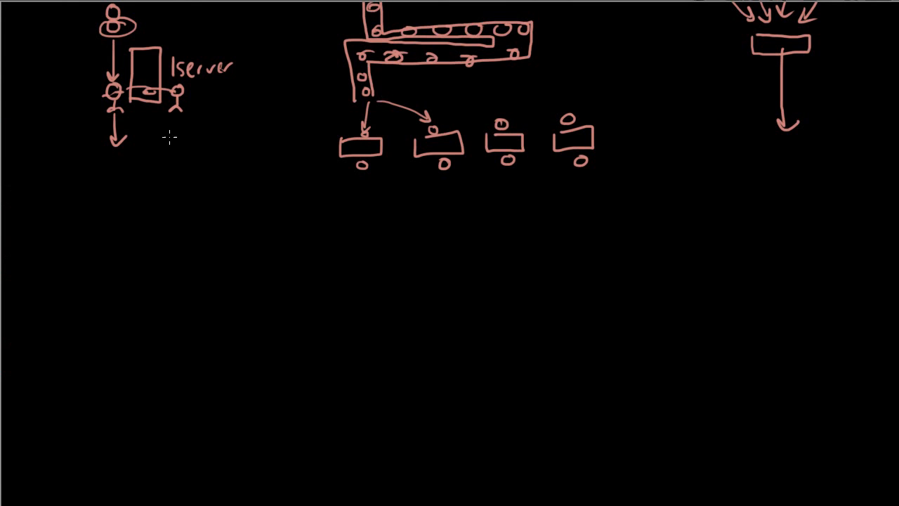
pyautogui.moveTo(152, 226)
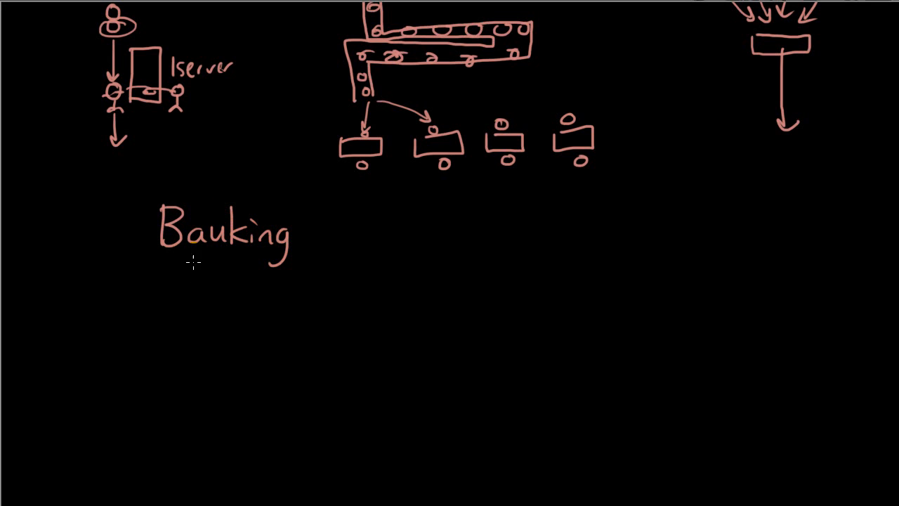
pyautogui.moveTo(176, 295)
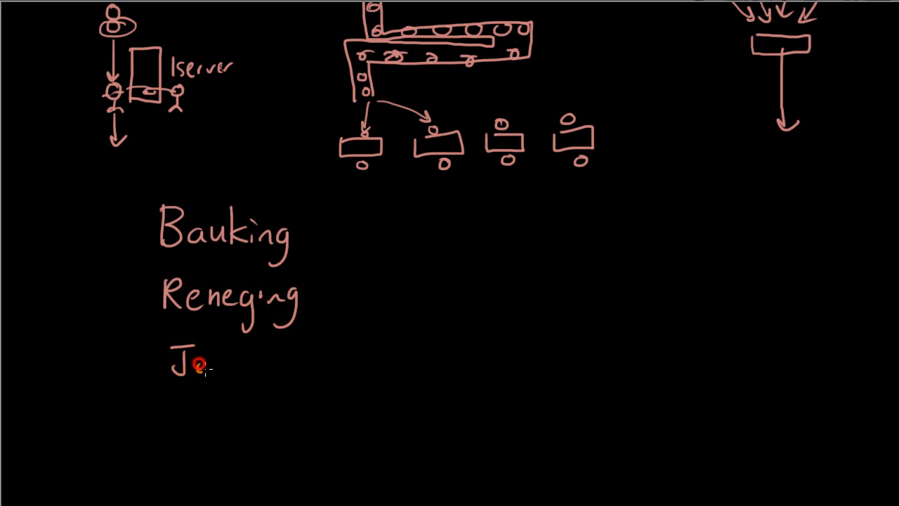
# Finish handwriting 'Jockeying' as the last term in the list.
pyautogui.write('ck')
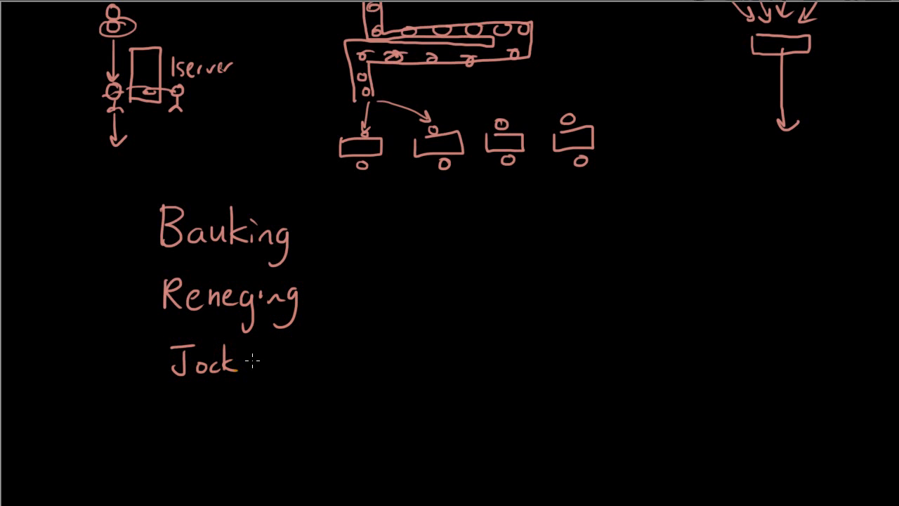
pyautogui.moveTo(253, 363); pyautogui.dragTo(309, 373)
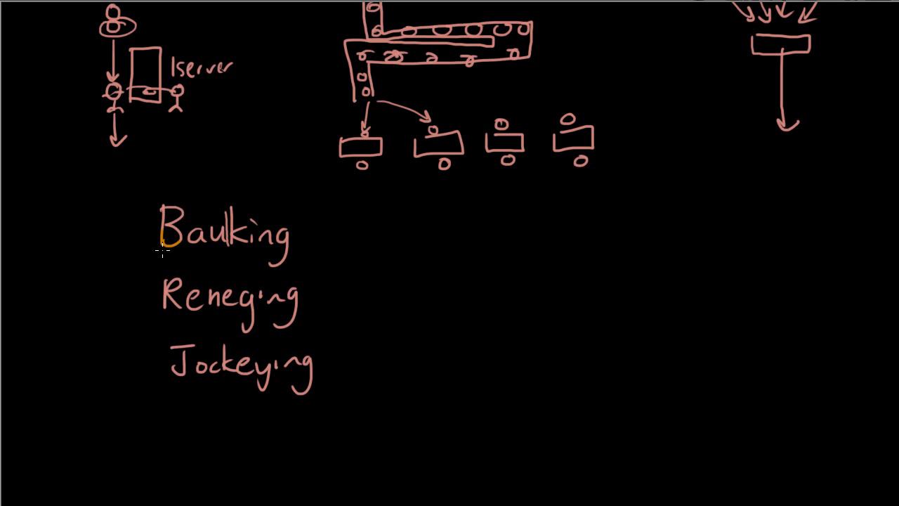
pyautogui.moveTo(208, 261)
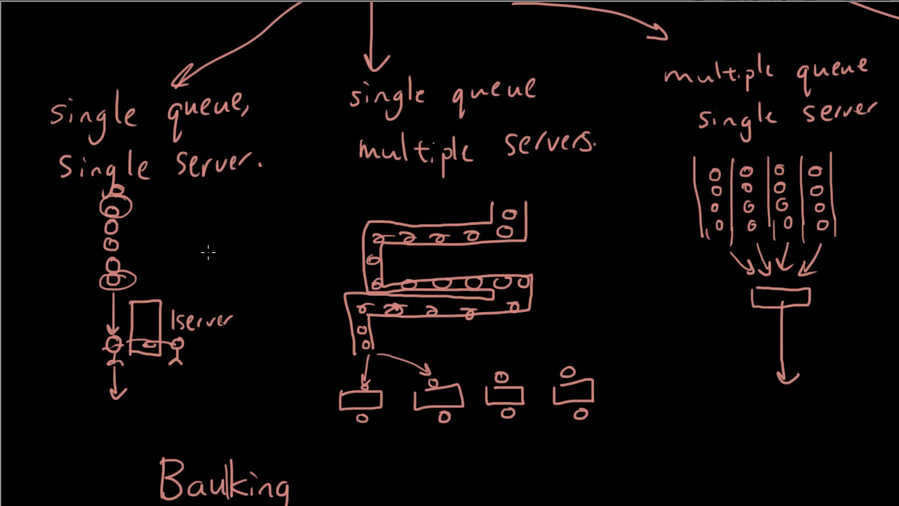
pyautogui.moveTo(156, 278)
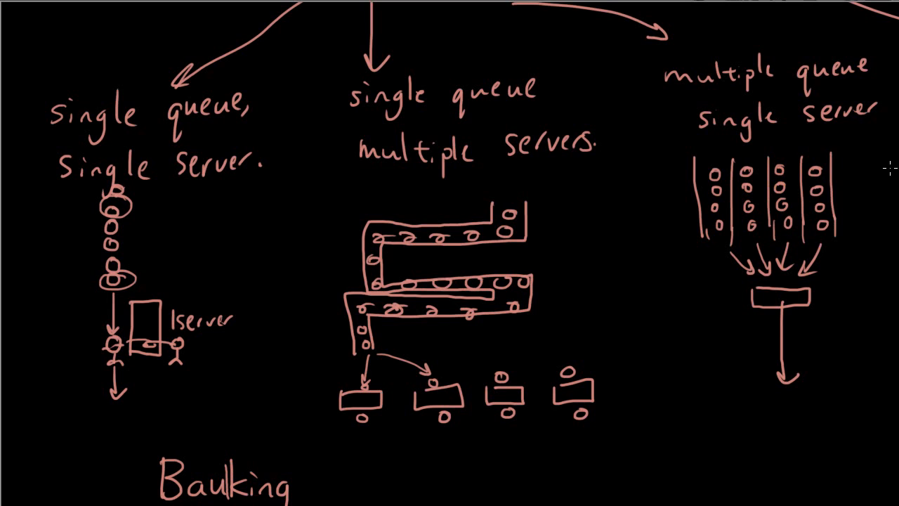
pyautogui.moveTo(264, 288)
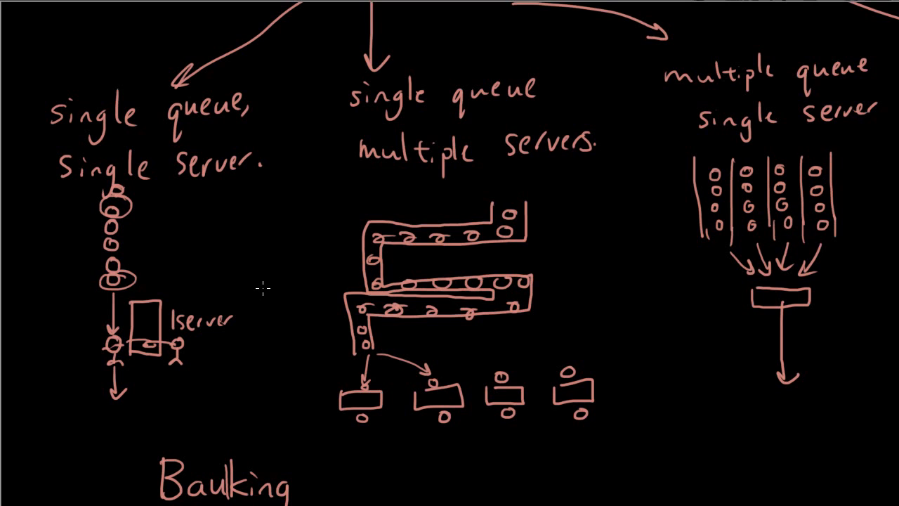
pyautogui.moveTo(273, 296)
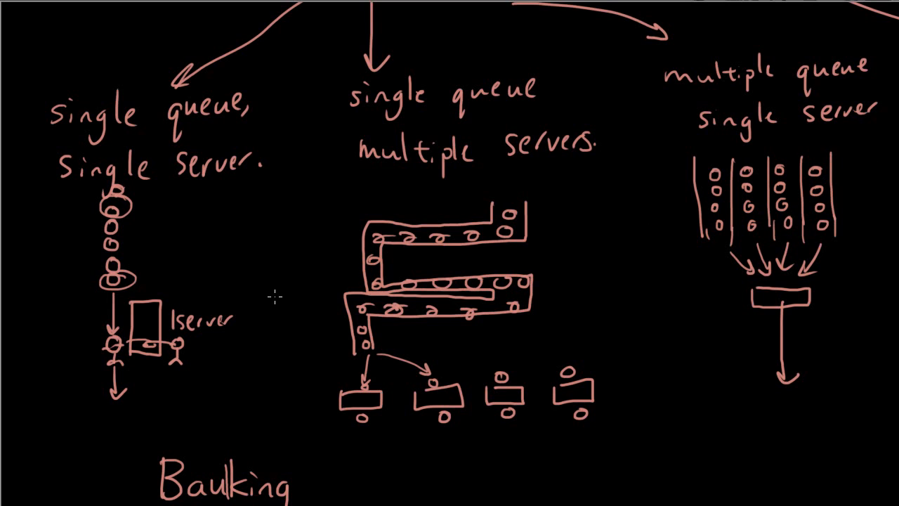
pyautogui.scroll(-3)
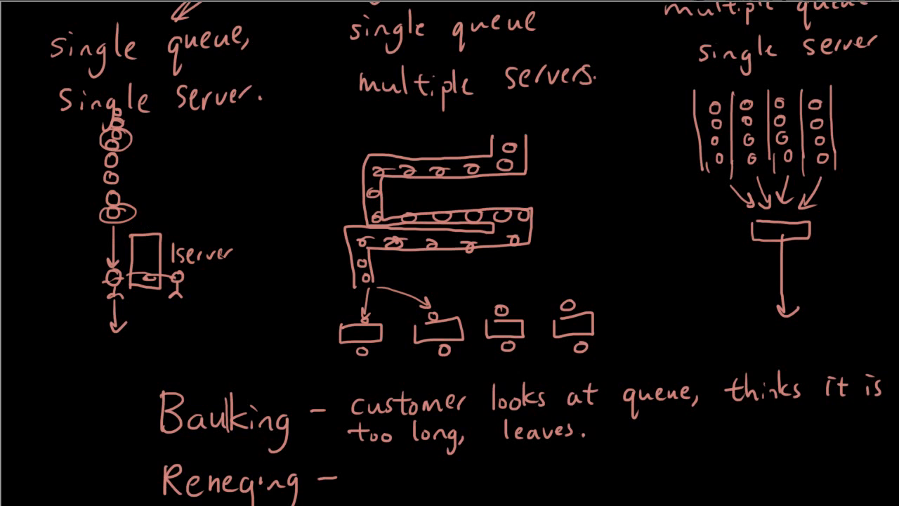
# Scroll the canvas down and back up while writing the Reneging and Jockeying definitions.
pyautogui.scroll(-3)
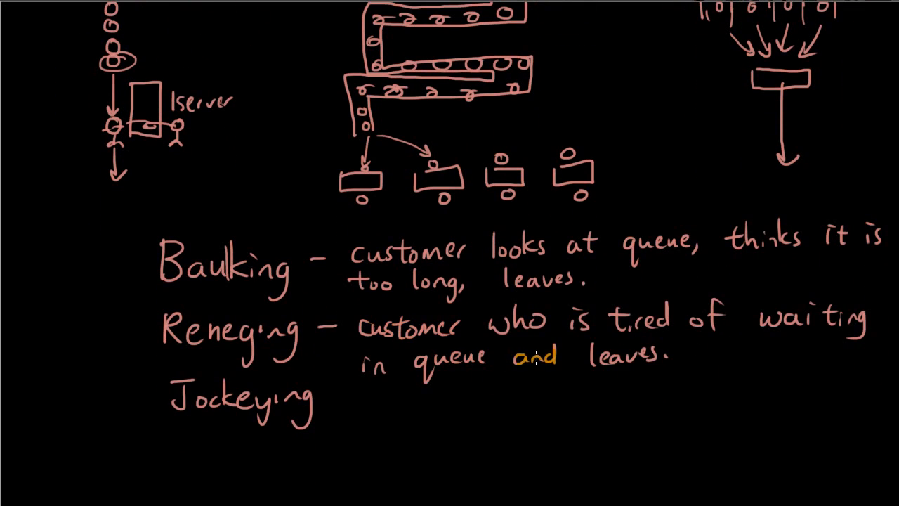
pyautogui.scroll(-3)
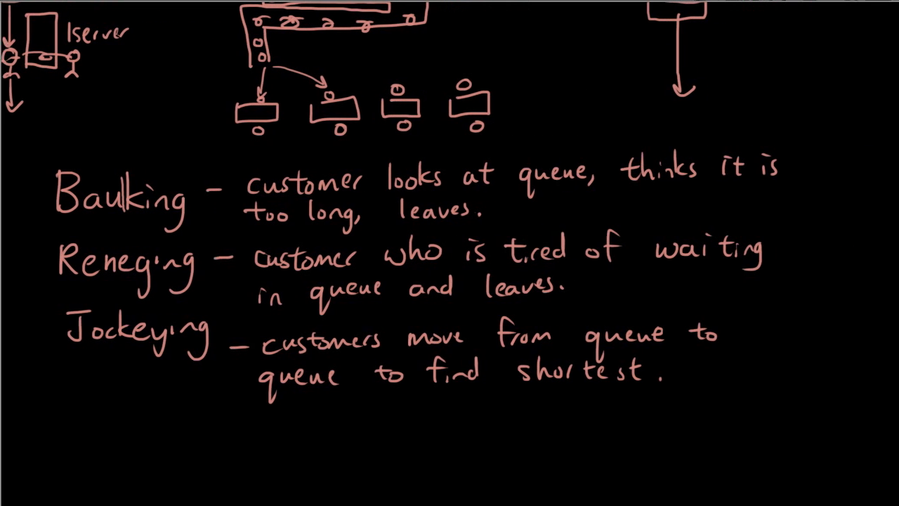
pyautogui.scroll(3)
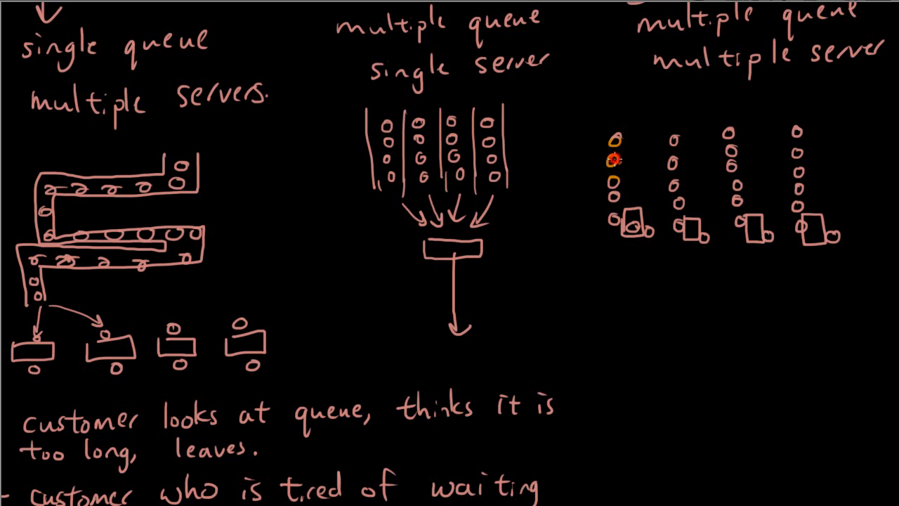
pyautogui.moveTo(618, 157); pyautogui.dragTo(672, 125)
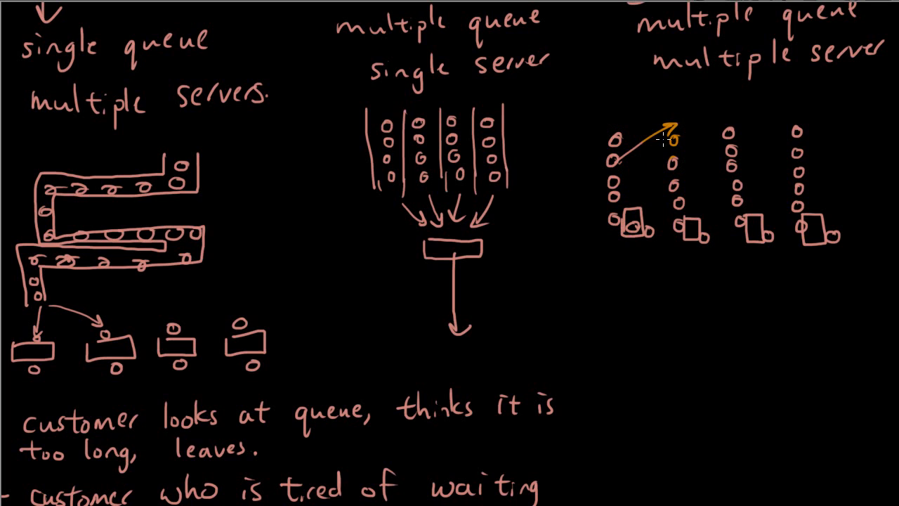
pyautogui.moveTo(661, 133); pyautogui.dragTo(618, 109)
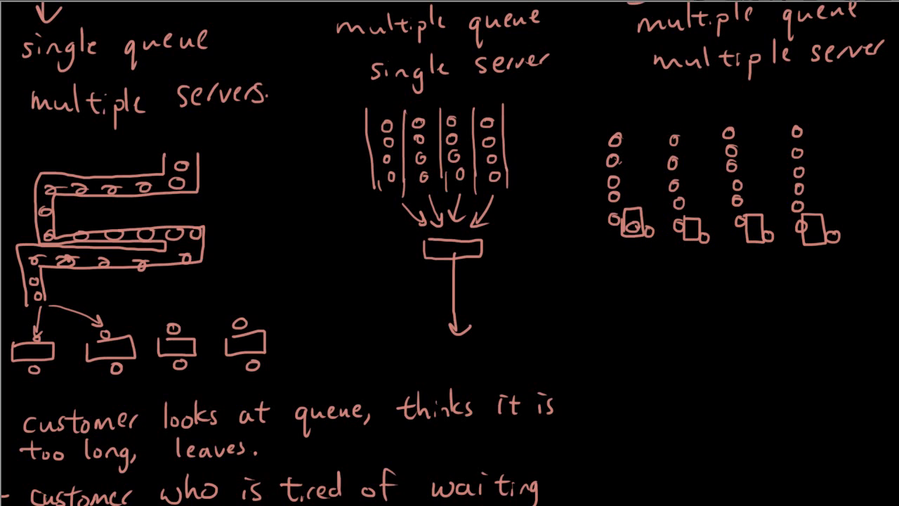
pyautogui.scroll(-3)
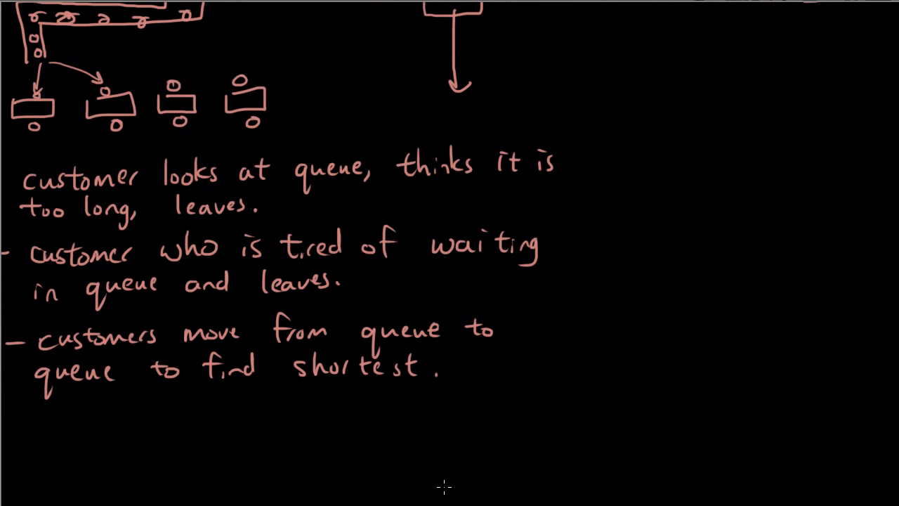